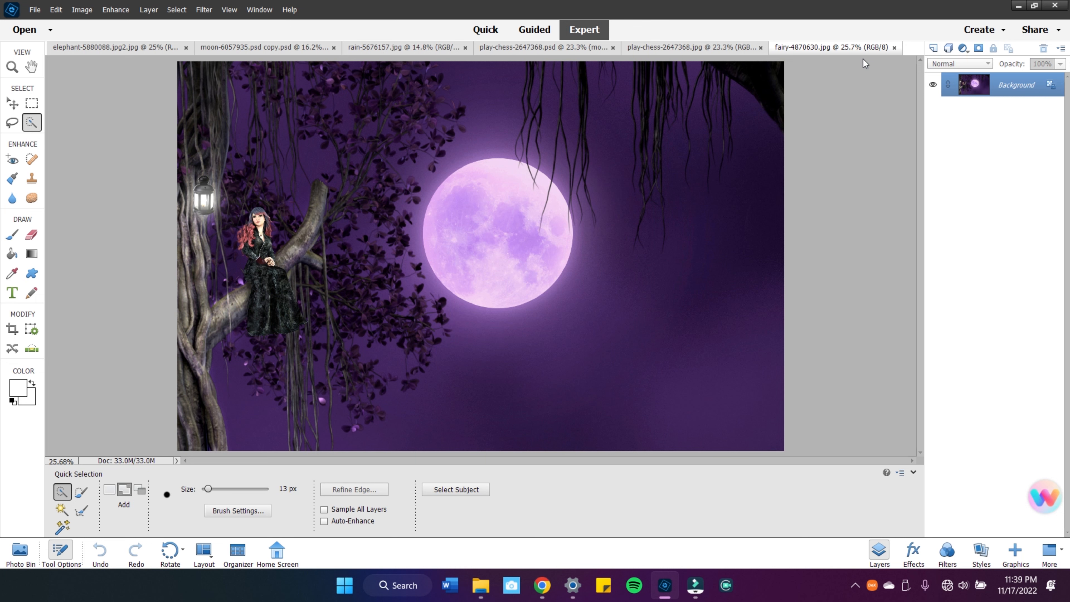
Show the Photo Bin thumbnails and make the purple-tinted elephant chess composite active.
{"action": "left_click", "coordinate": [344, 585]}
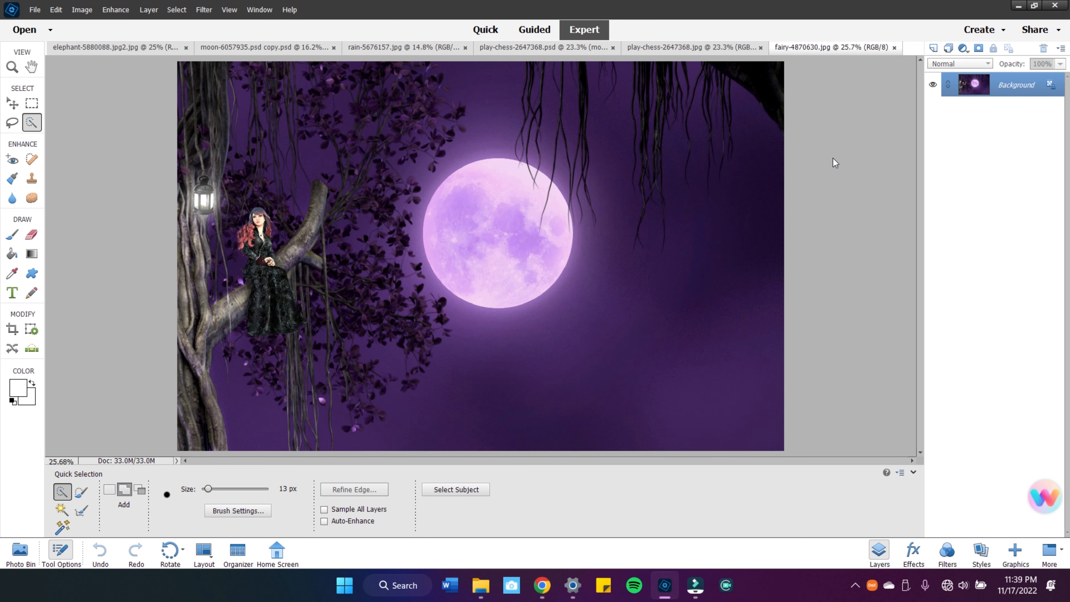
{"action": "mouse_move", "coordinate": [870, 387]}
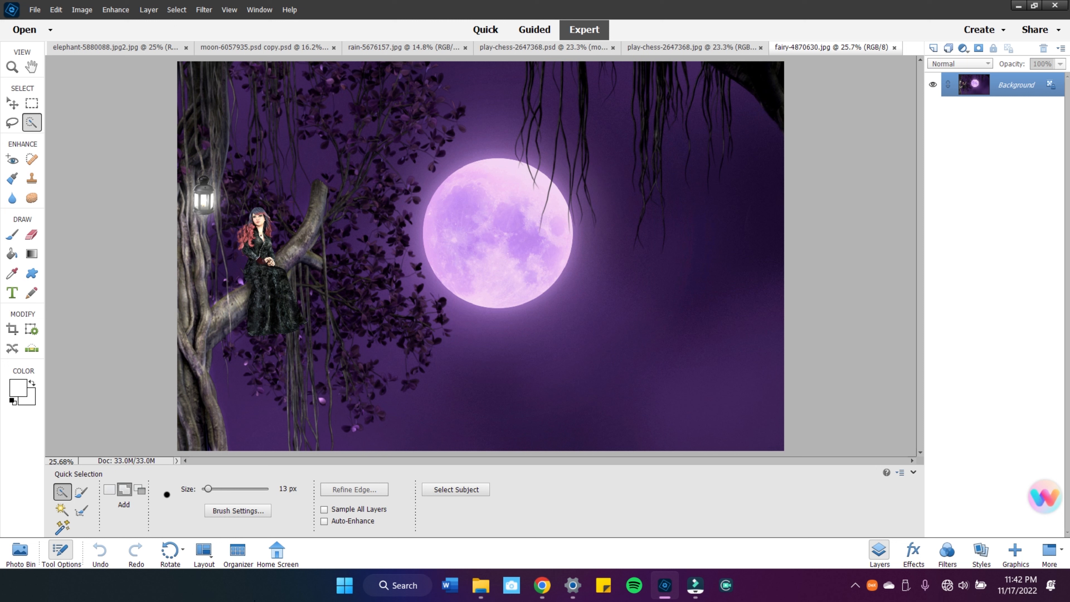
{"action": "left_click", "coordinate": [19, 551]}
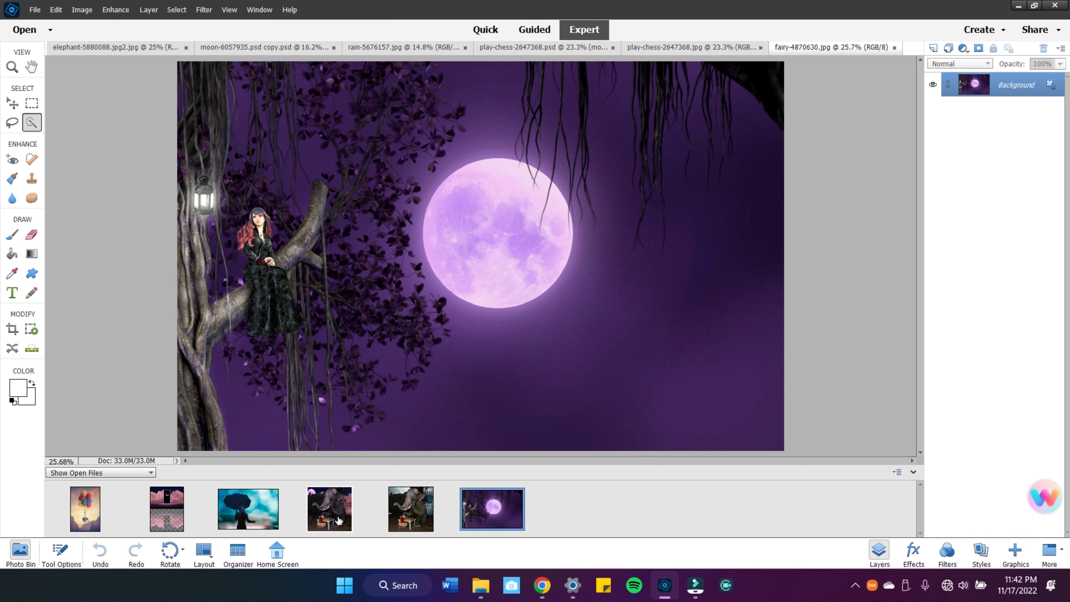
{"action": "left_click", "coordinate": [329, 509]}
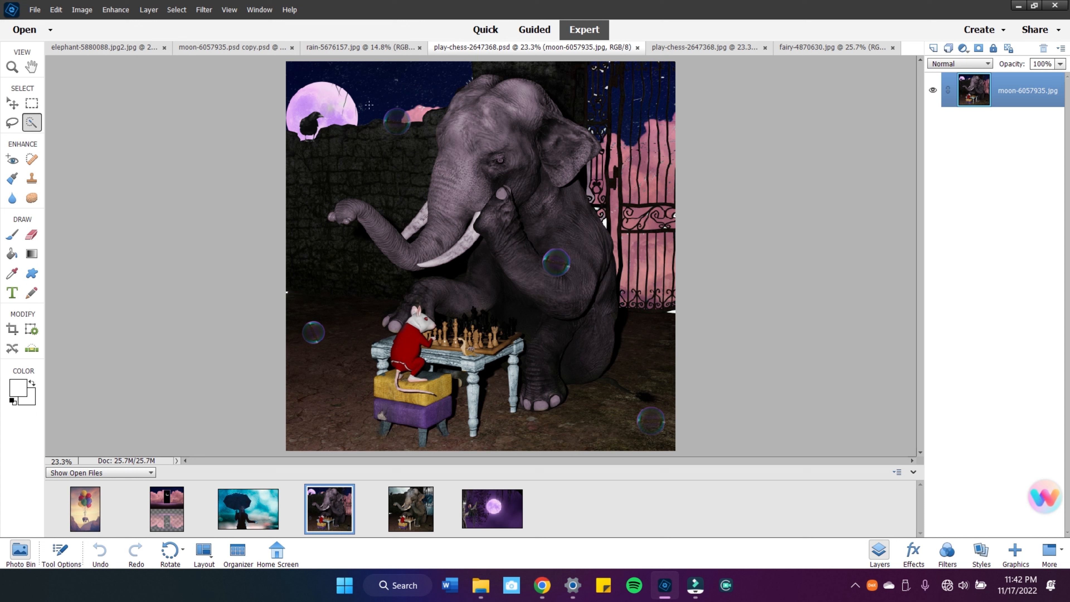
{"action": "mouse_move", "coordinate": [539, 215]}
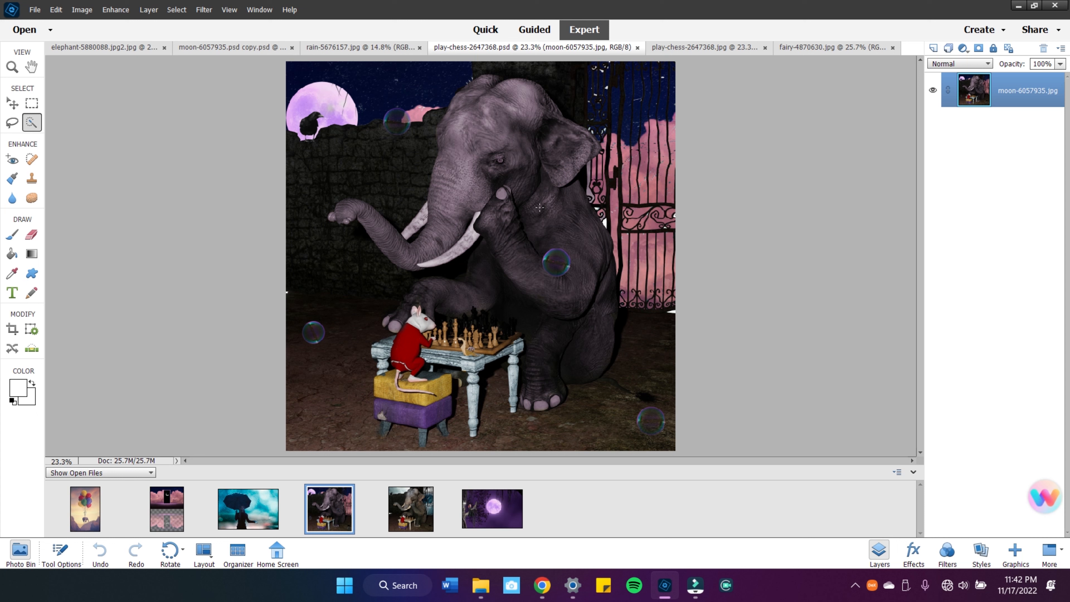
{"action": "mouse_move", "coordinate": [526, 212]}
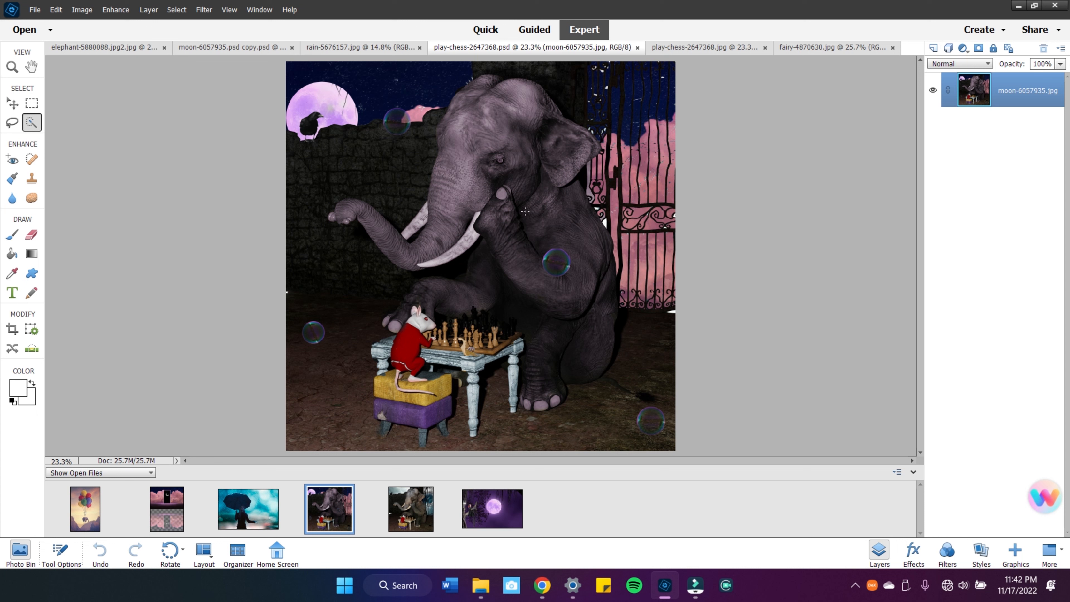
{"action": "mouse_move", "coordinate": [414, 508]}
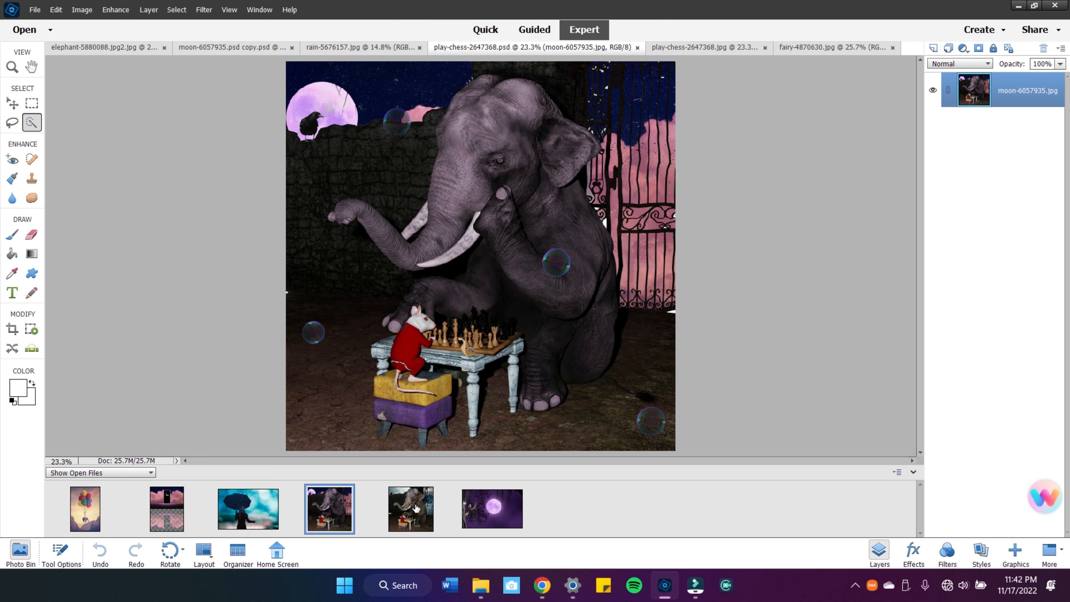
Switch to the plain elephant chess photo, zoom into the top and delete the cloudy sky to white.
{"action": "left_click", "coordinate": [410, 511]}
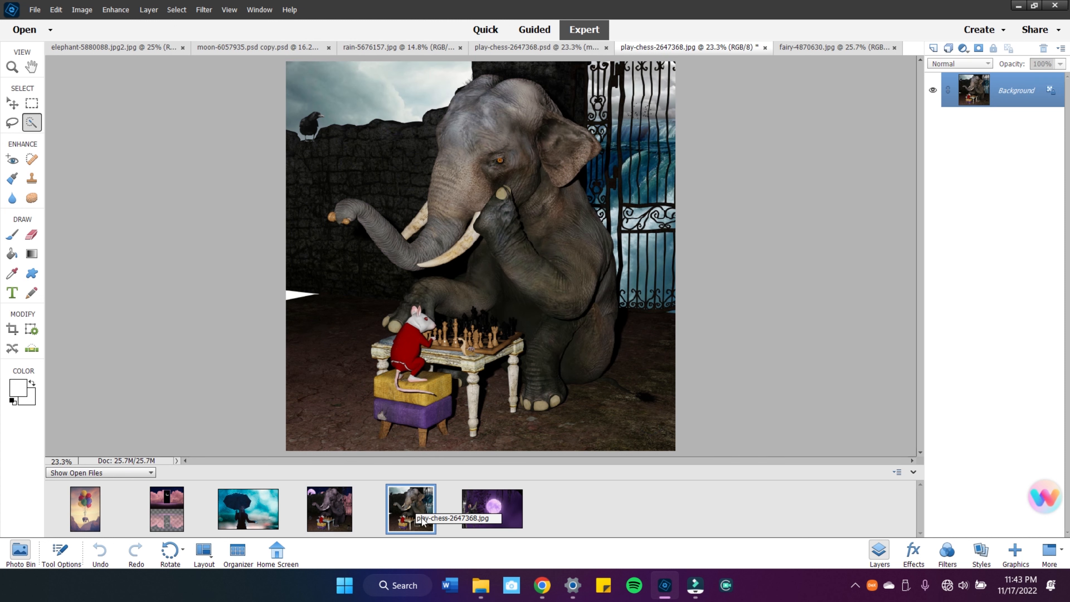
{"action": "mouse_move", "coordinate": [330, 316]}
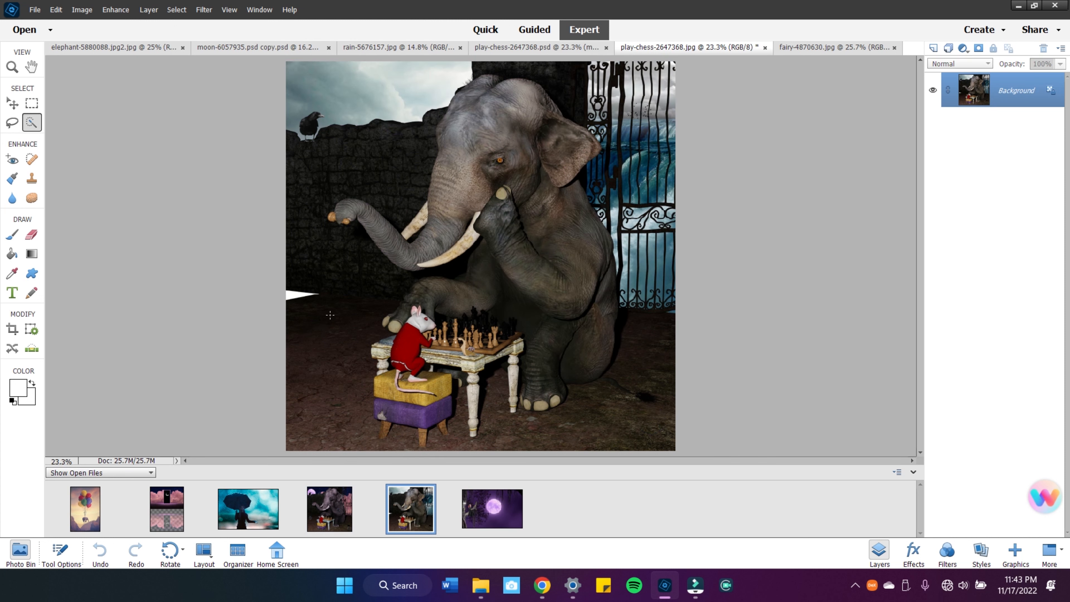
{"action": "mouse_move", "coordinate": [362, 113]}
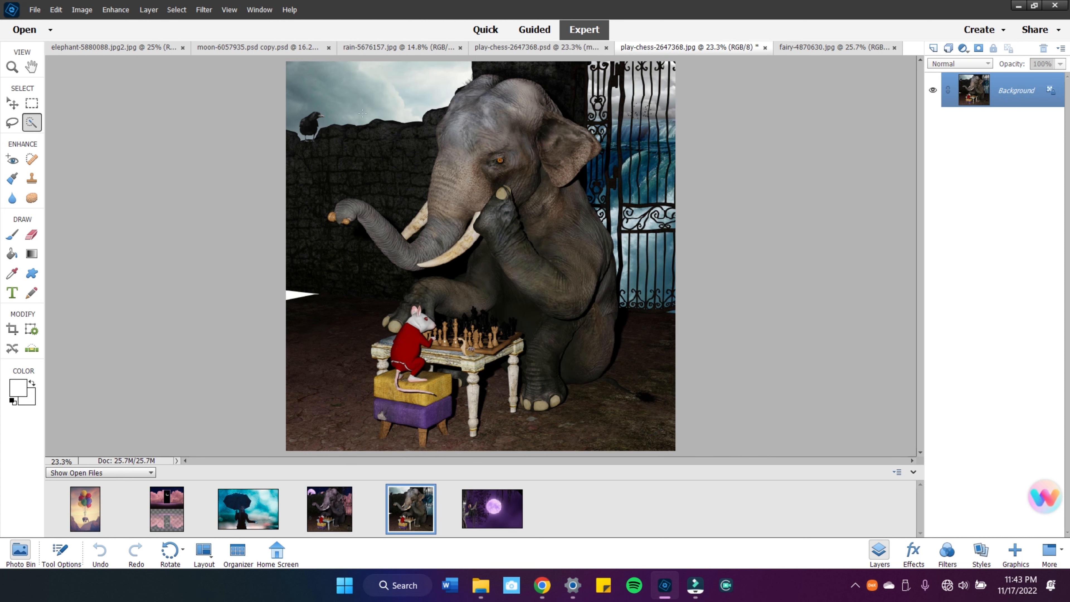
{"action": "mouse_move", "coordinate": [387, 150]}
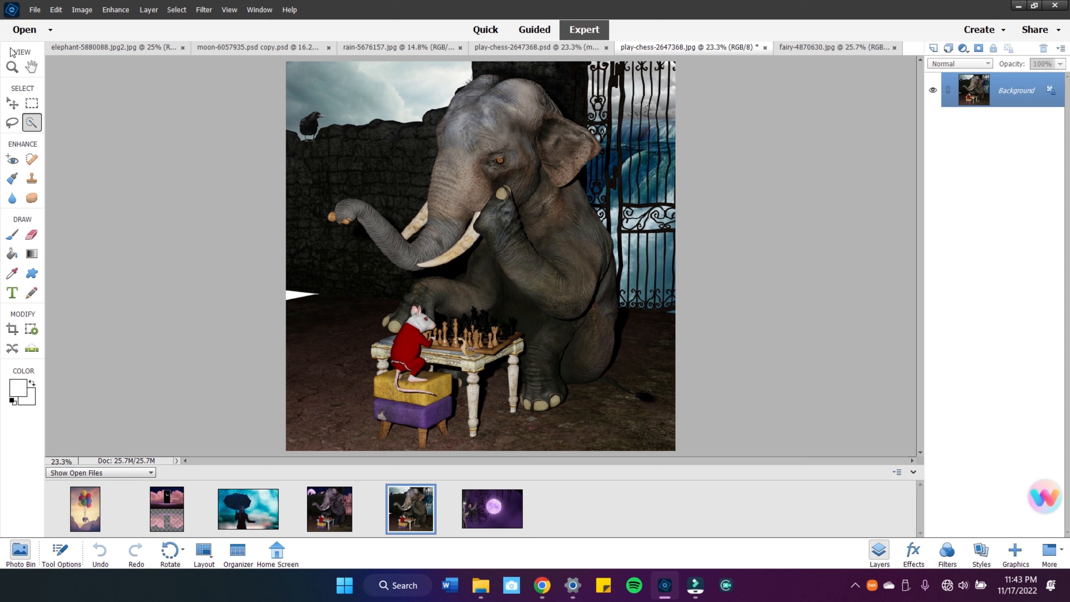
{"action": "left_click", "coordinate": [13, 66]}
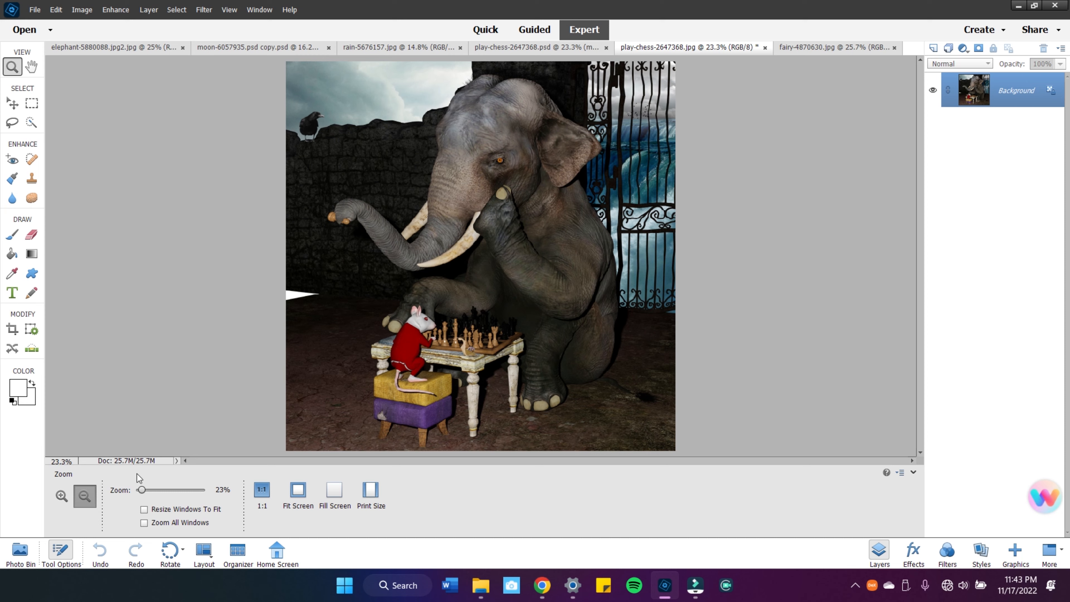
{"action": "left_click", "coordinate": [31, 122]}
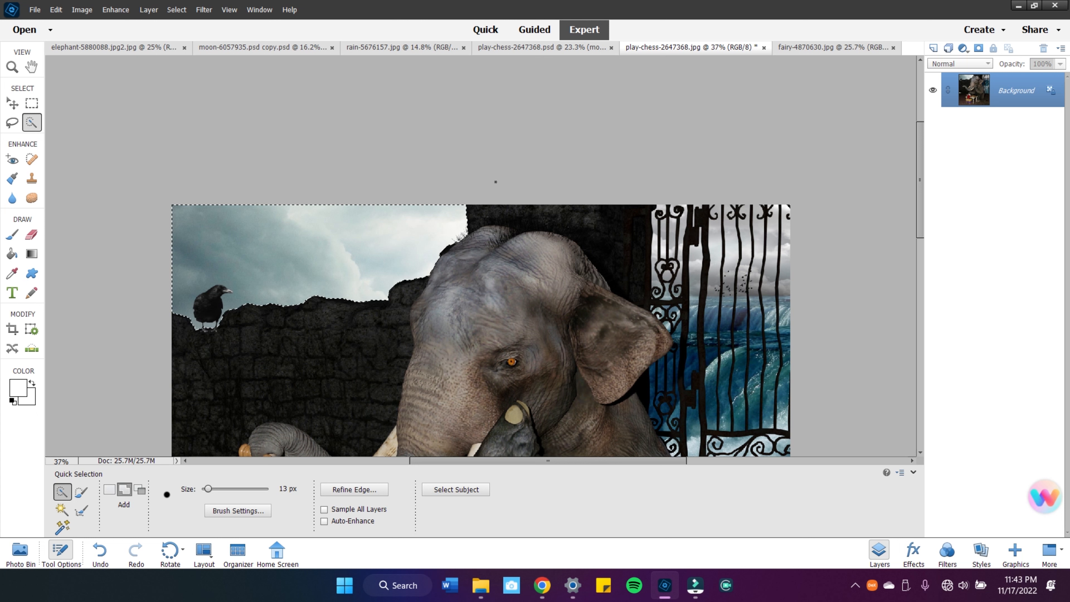
{"action": "left_click", "coordinate": [12, 102]}
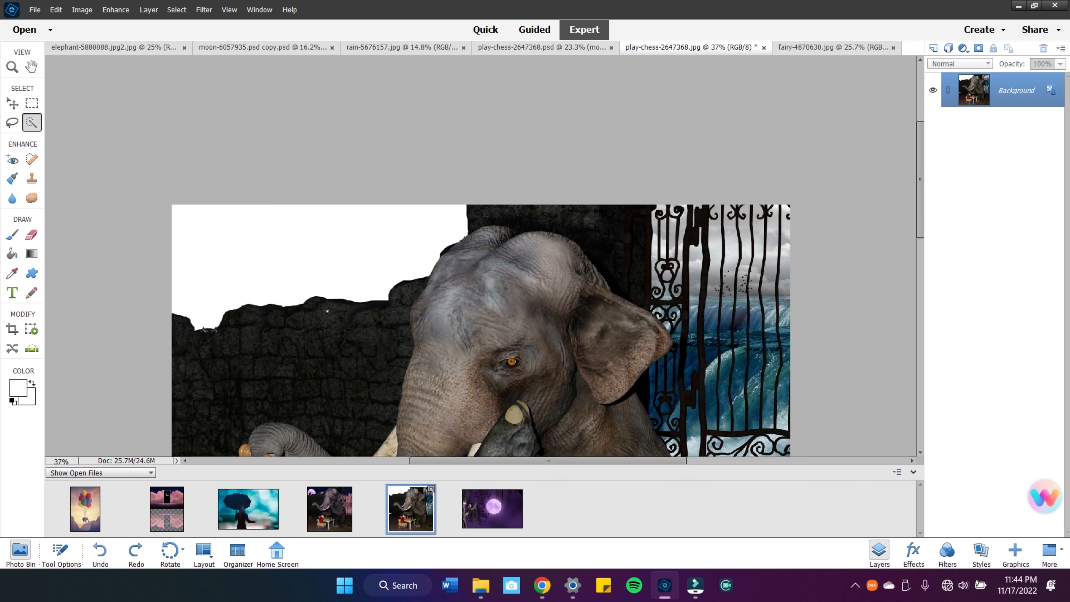
Drag the fairy moon picture in as a new layer and move it toward the lower right.
{"action": "left_click", "coordinate": [505, 513]}
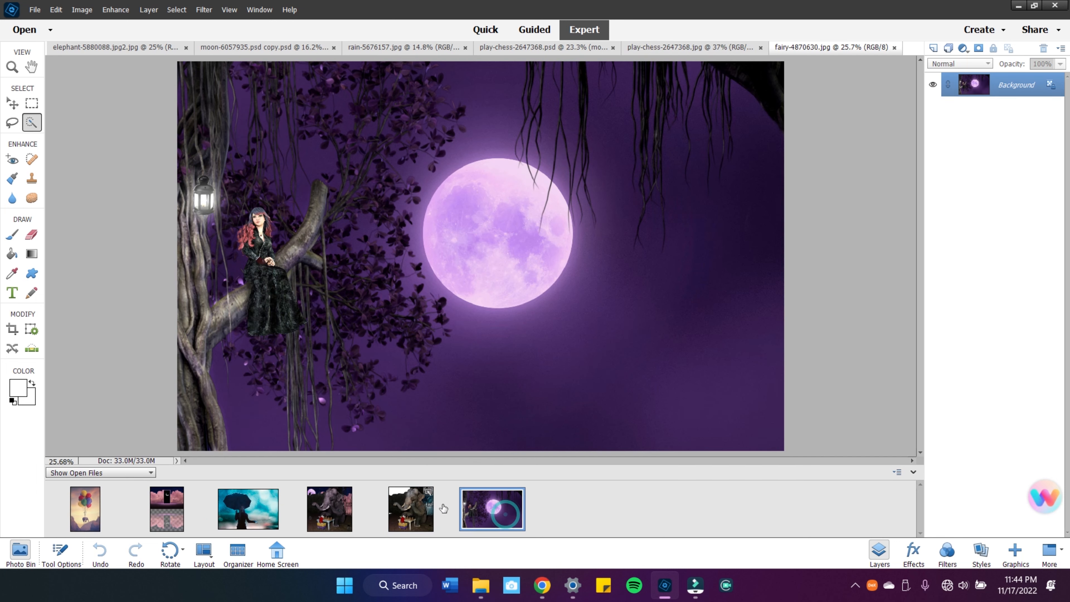
{"action": "left_click", "coordinate": [411, 510]}
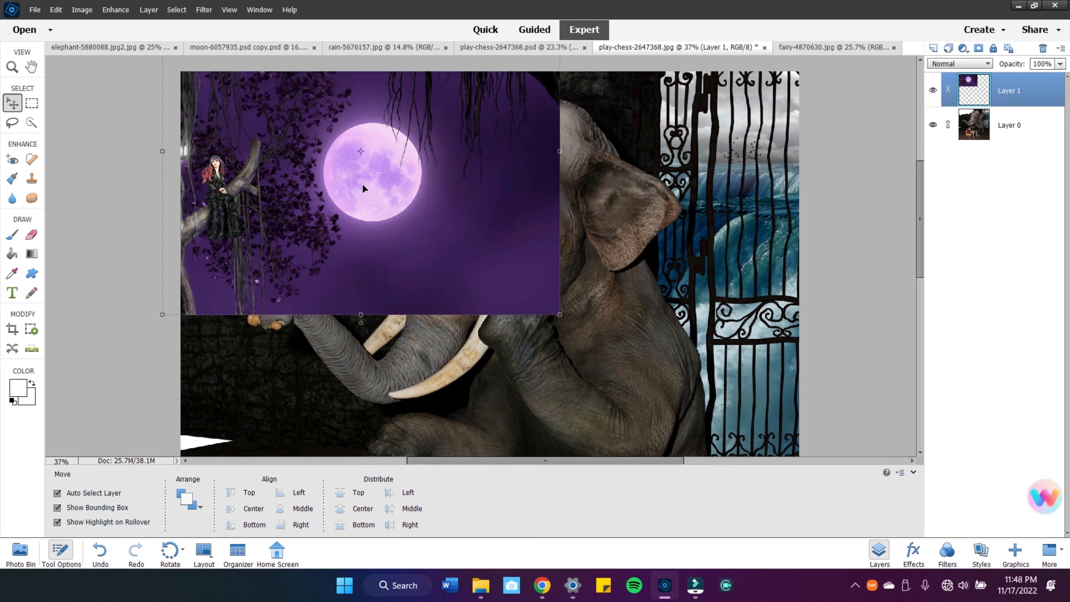
{"action": "left_click_drag", "start_coordinate": [362, 188], "coordinate": [447, 239]}
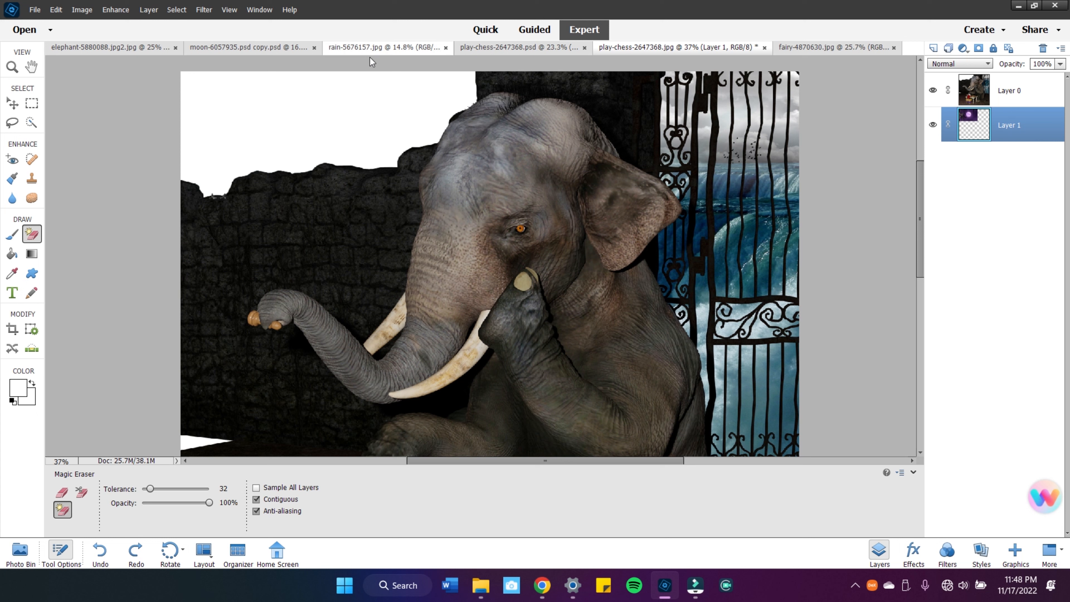
{"action": "mouse_move", "coordinate": [350, 49]}
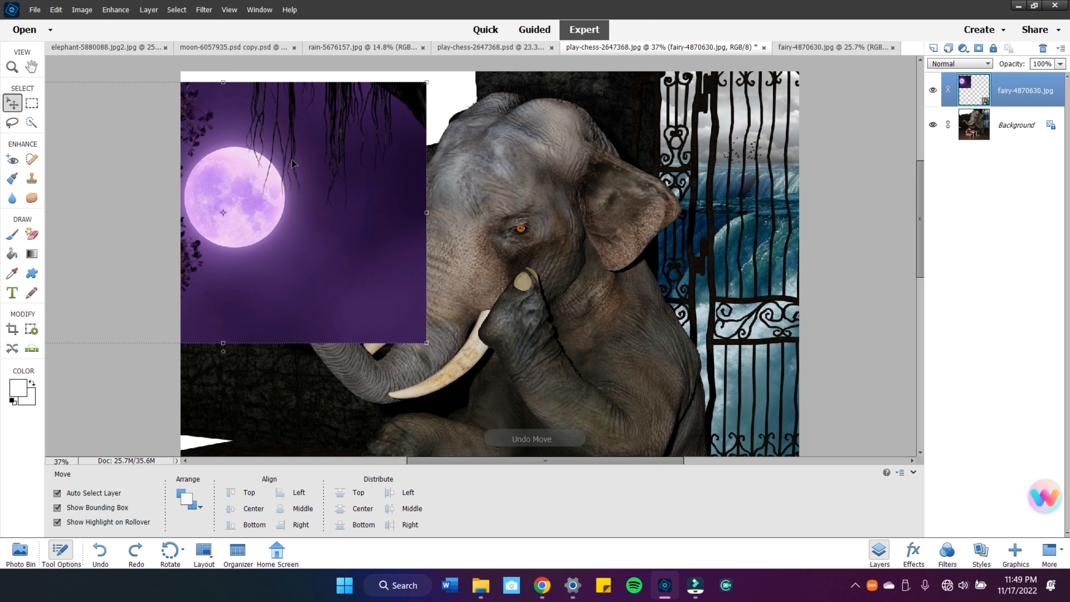
{"action": "left_click_drag", "start_coordinate": [304, 212], "coordinate": [660, 304]}
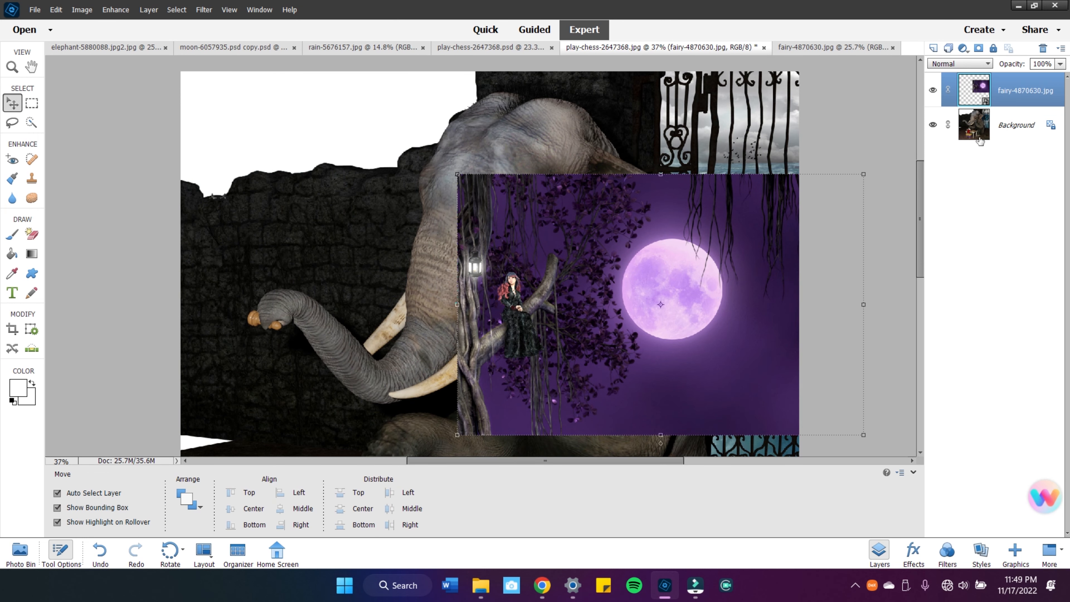
Make the elephant photo layer active and choose the Magic Eraser for similar-colour areas.
{"action": "left_click", "coordinate": [1017, 125]}
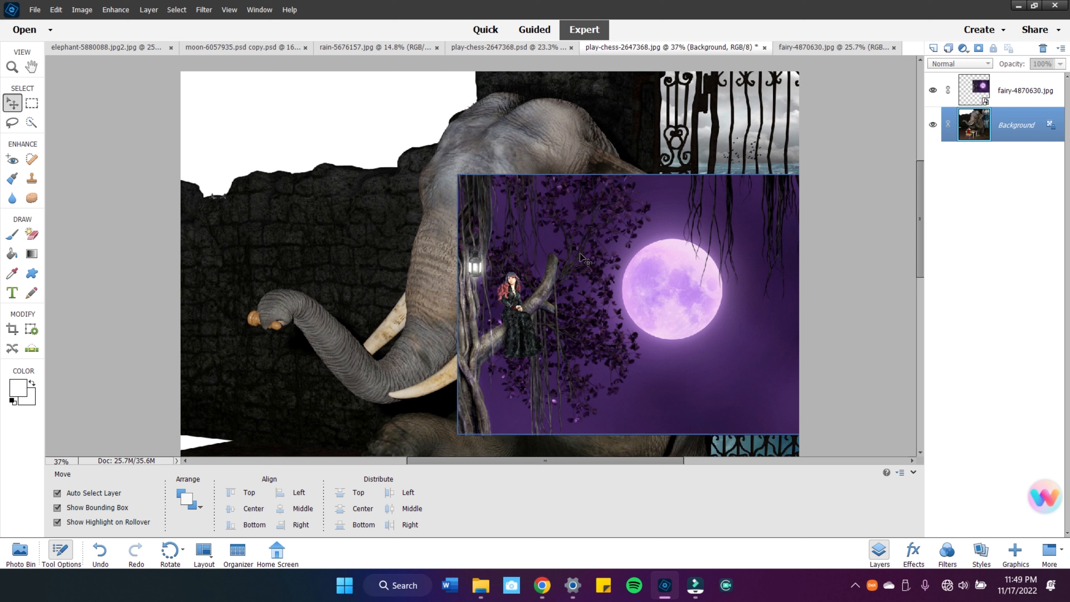
{"action": "mouse_move", "coordinate": [622, 229]}
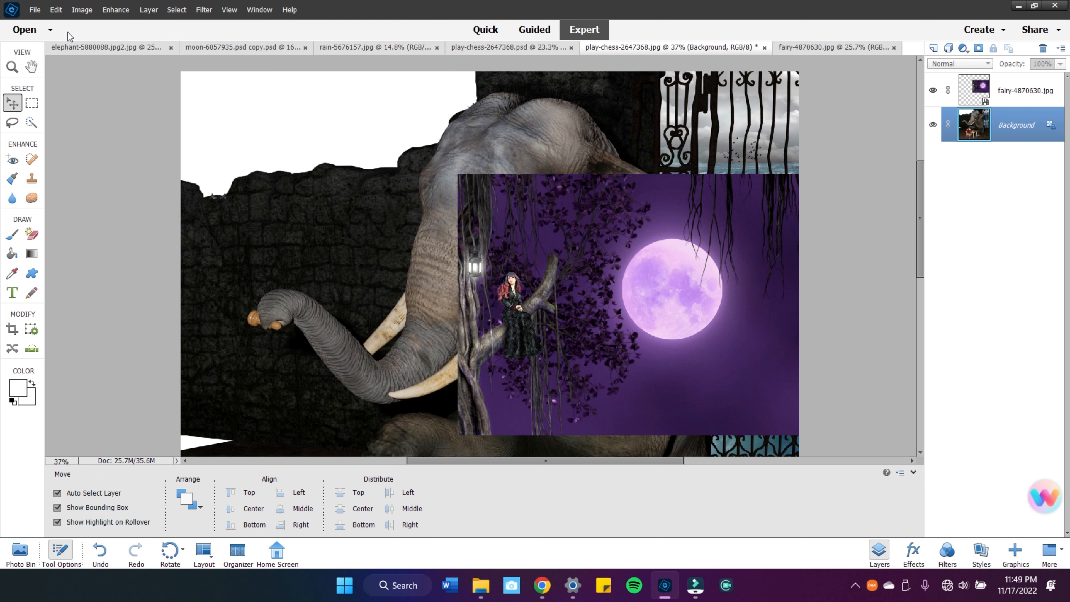
{"action": "mouse_move", "coordinate": [304, 111]}
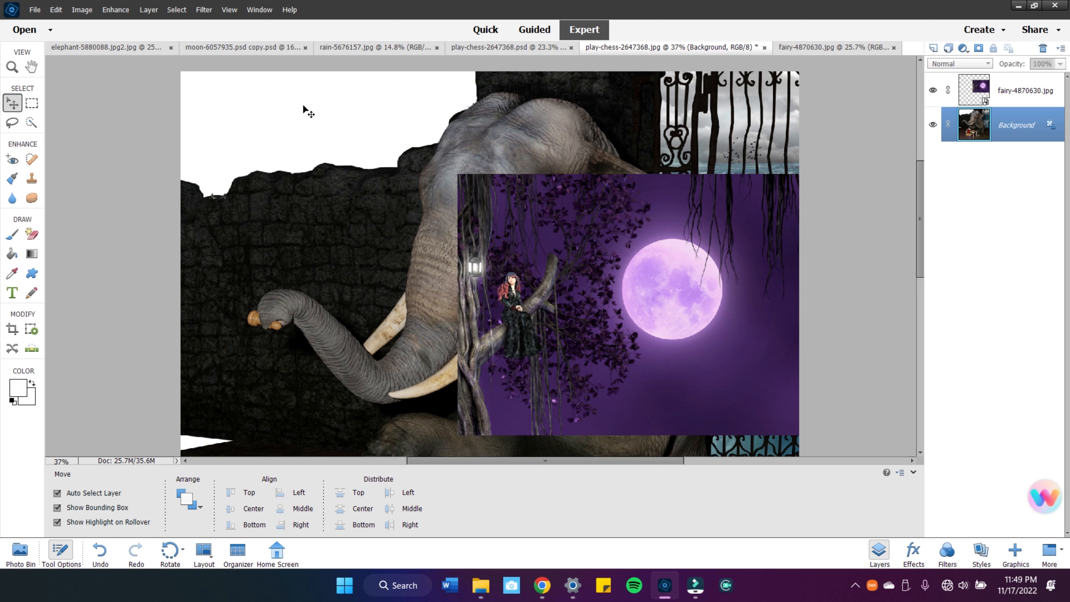
{"action": "mouse_move", "coordinate": [136, 426]}
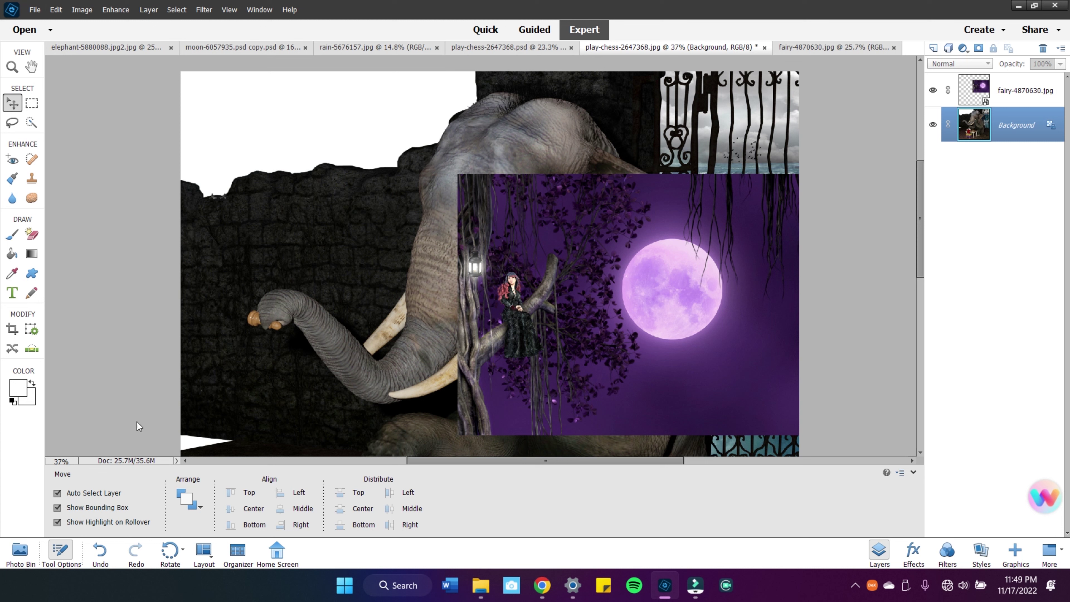
{"action": "left_click", "coordinate": [31, 235]}
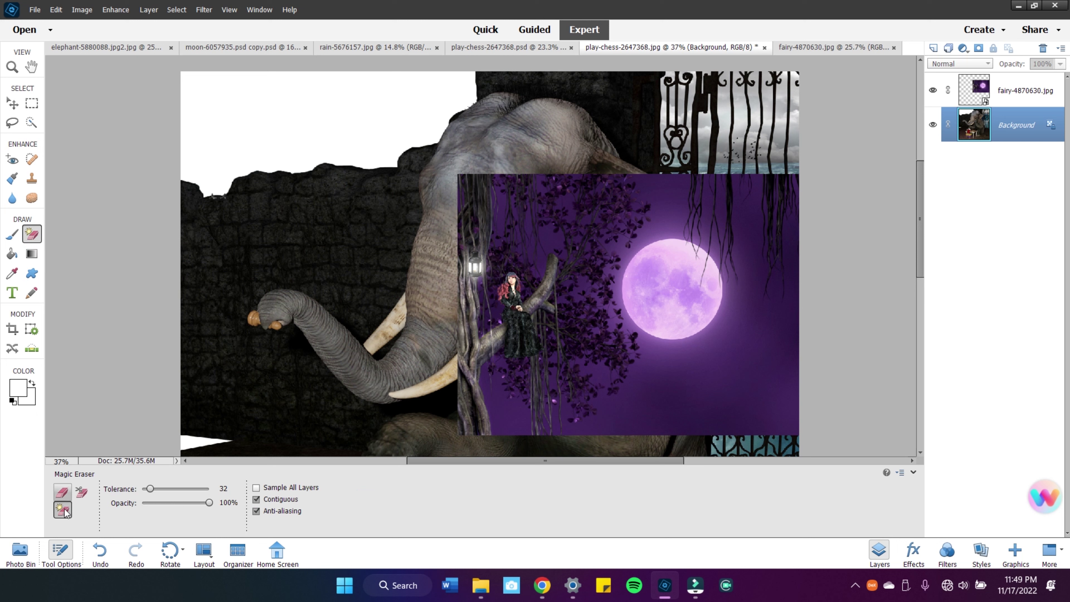
{"action": "left_click", "coordinate": [275, 130]}
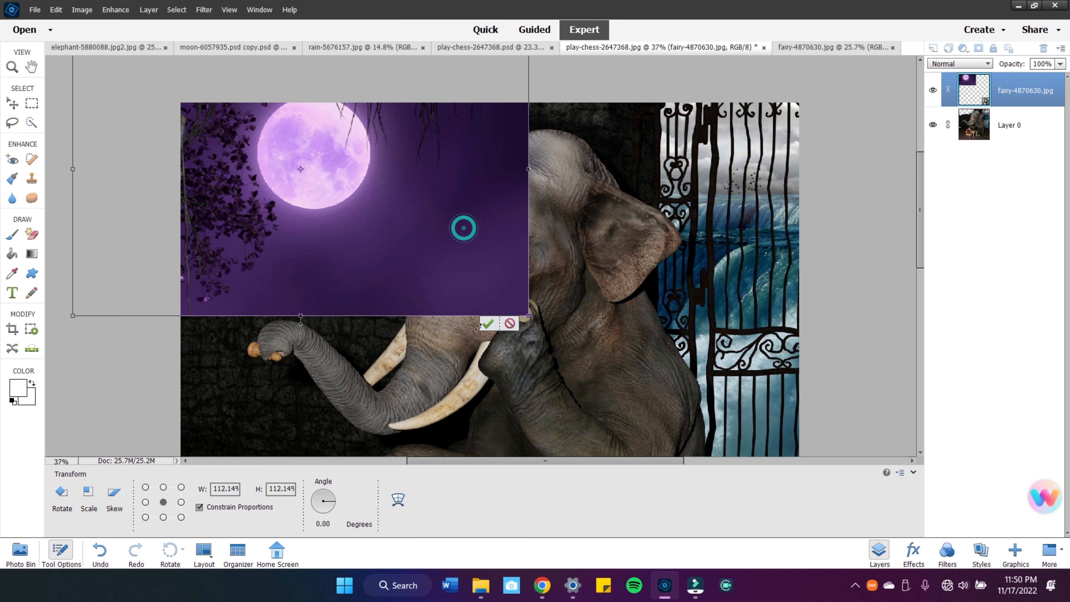
Commit the moon layer's resize, send it behind the elephant scene, then enter Quick mode.
{"action": "left_click", "coordinate": [489, 324]}
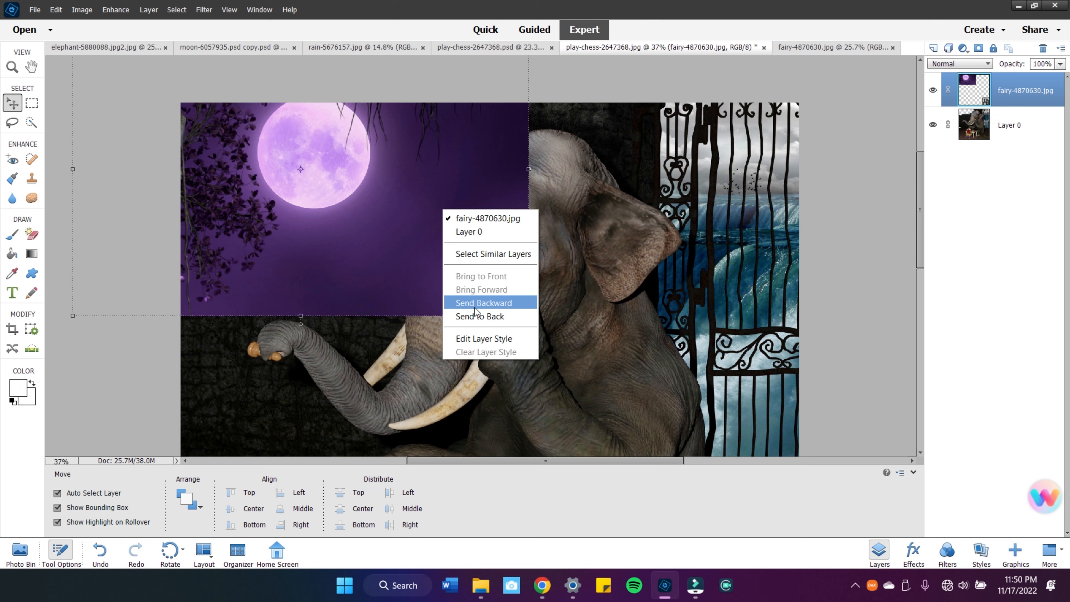
{"action": "left_click", "coordinate": [483, 303]}
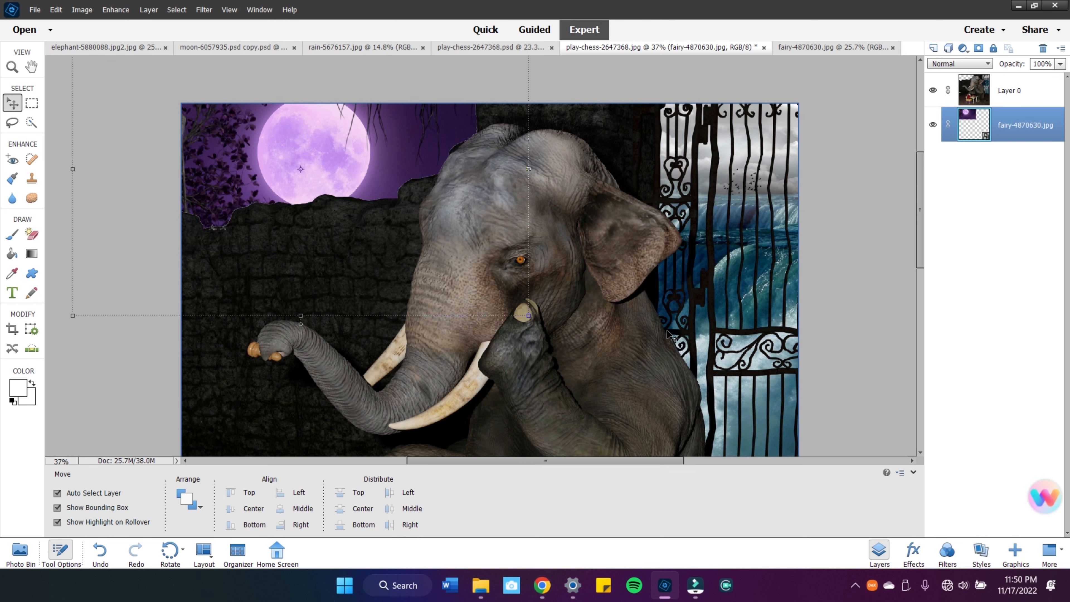
{"action": "left_click", "coordinate": [1009, 90]}
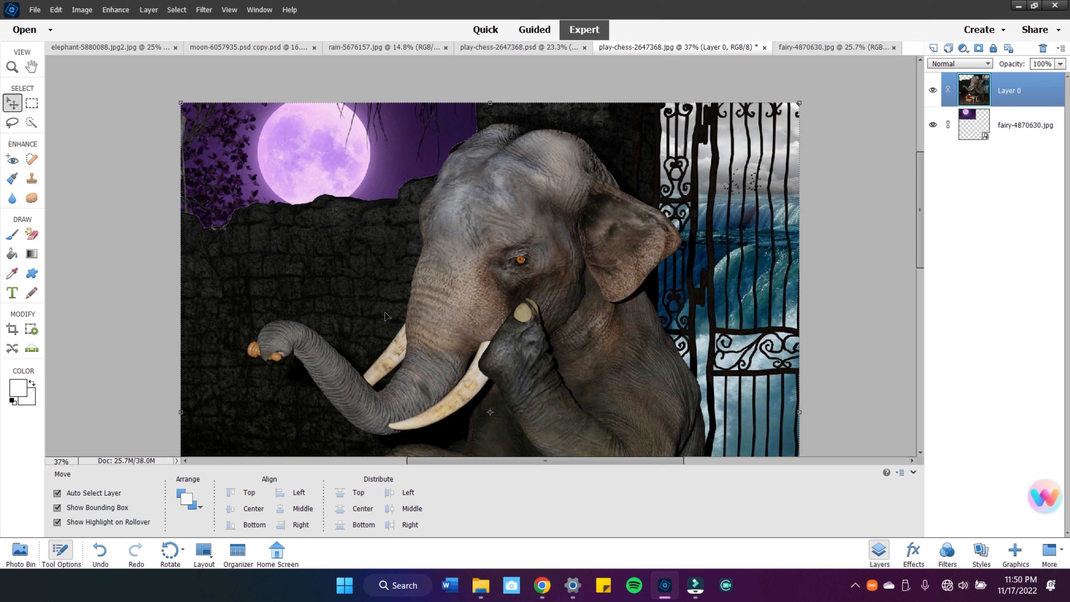
{"action": "mouse_move", "coordinate": [469, 239]}
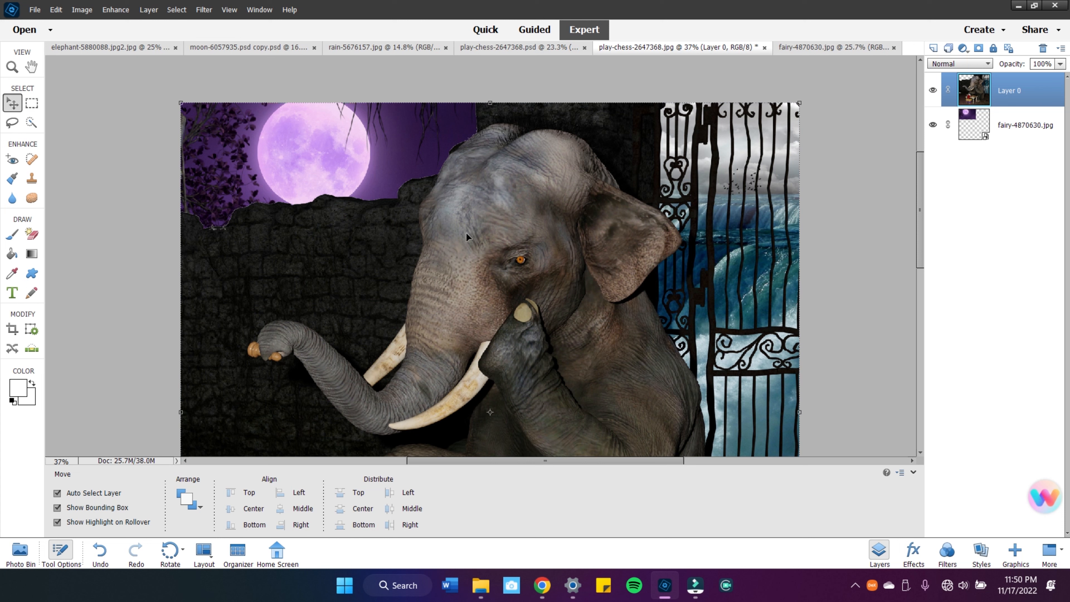
{"action": "mouse_move", "coordinate": [769, 448]}
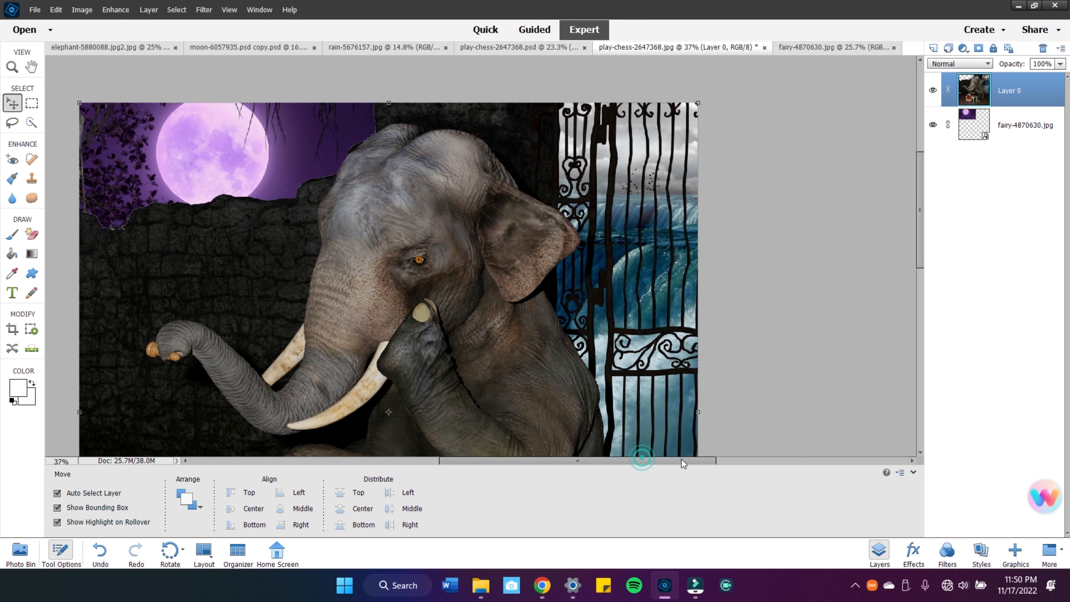
{"action": "scroll", "scroll_direction": "down", "scroll_amount": 3}
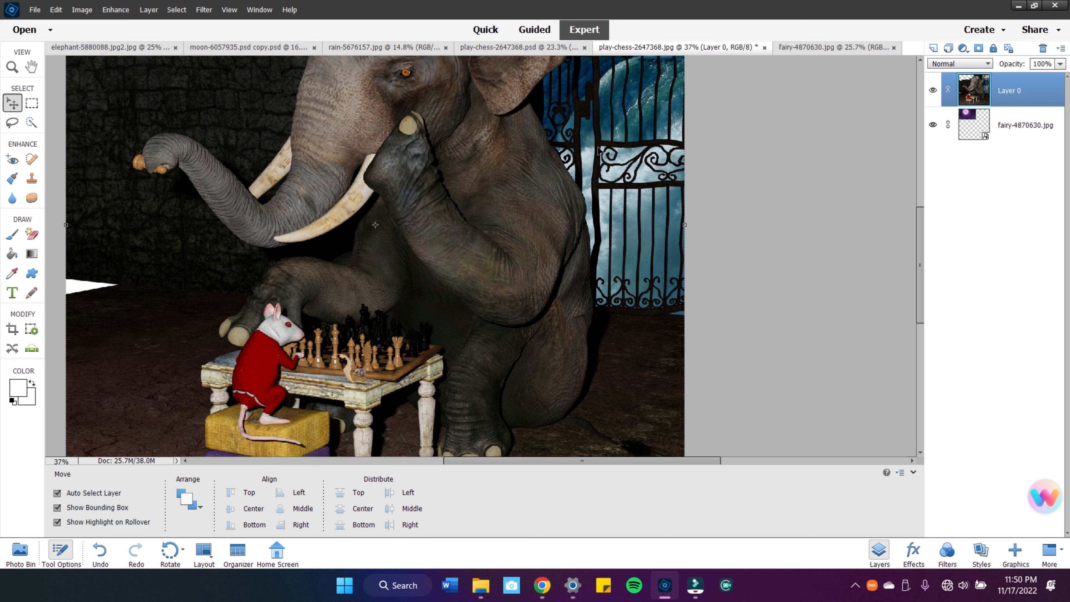
{"action": "mouse_move", "coordinate": [495, 19]}
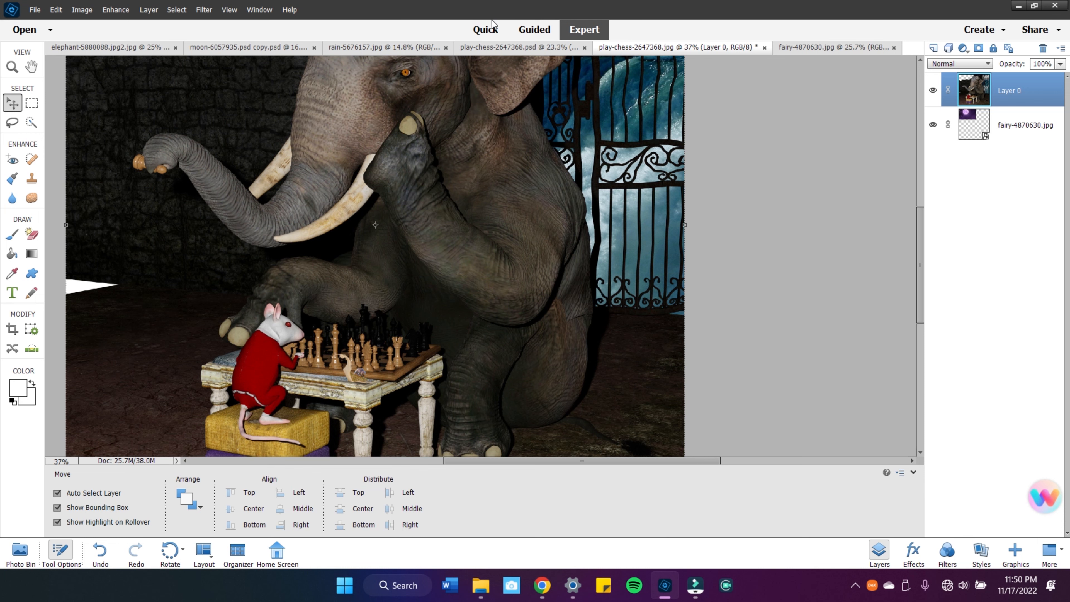
{"action": "left_click", "coordinate": [485, 29]}
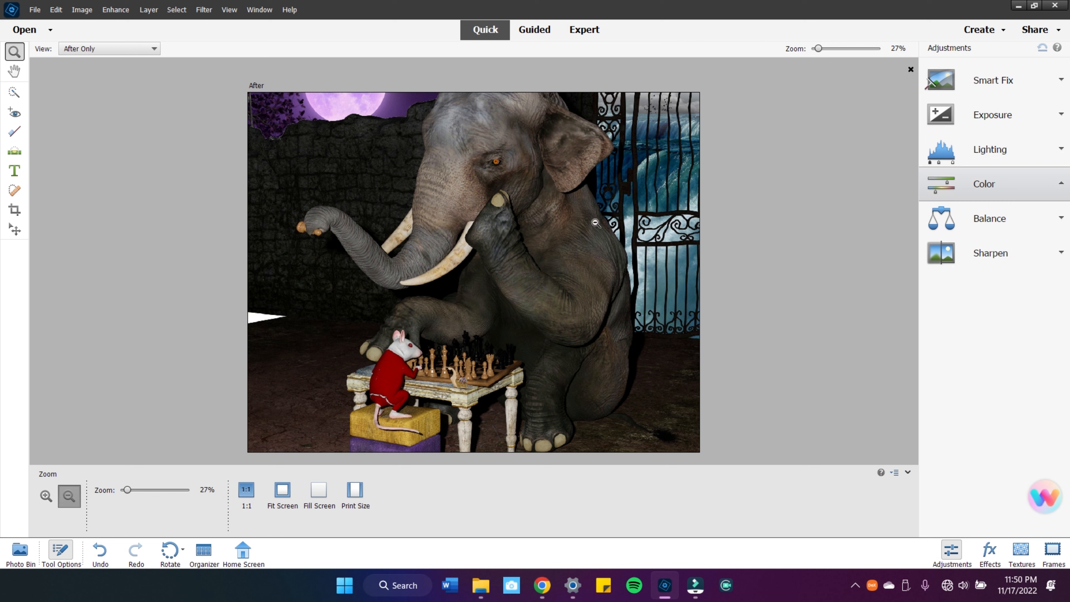
Preview boosted and reduced Saturation, return it to 0, then show the Effects collection.
{"action": "left_click", "coordinate": [984, 184]}
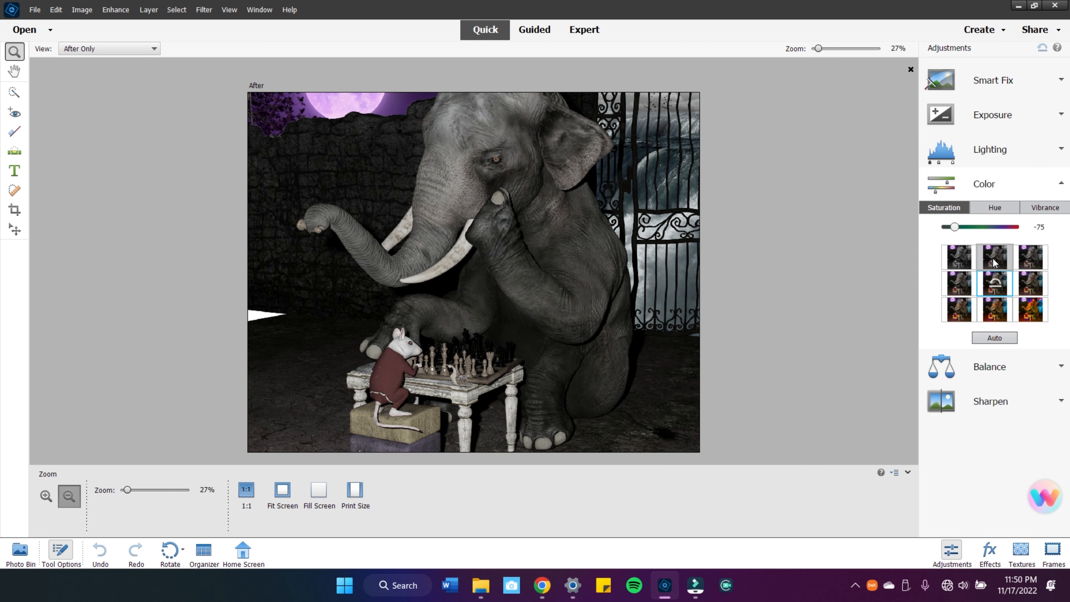
{"action": "left_click_drag", "start_coordinate": [954, 227], "coordinate": [1004, 227]}
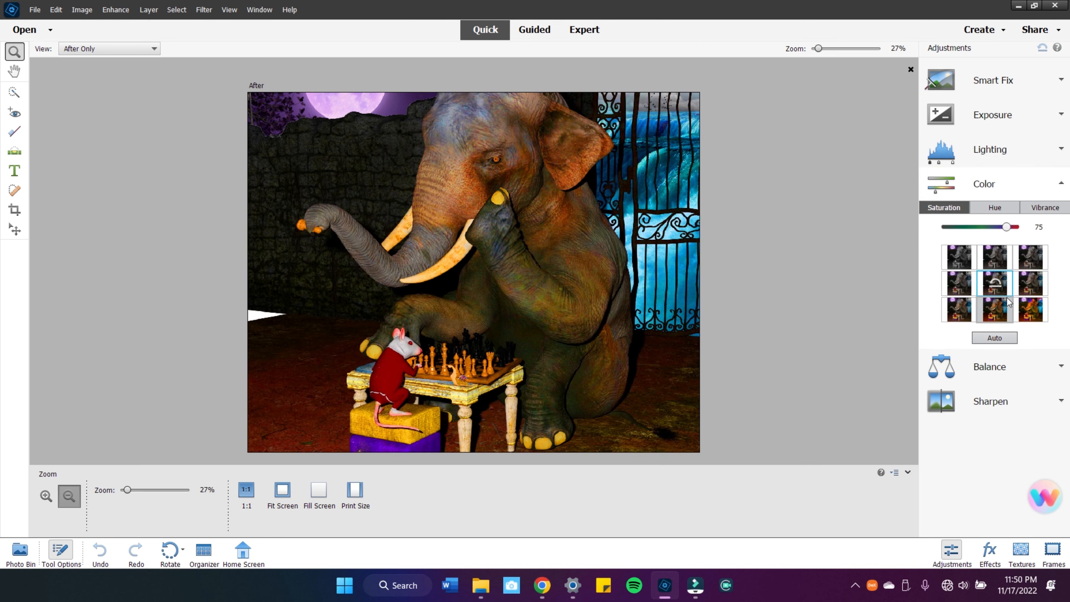
{"action": "left_click", "coordinate": [959, 283]}
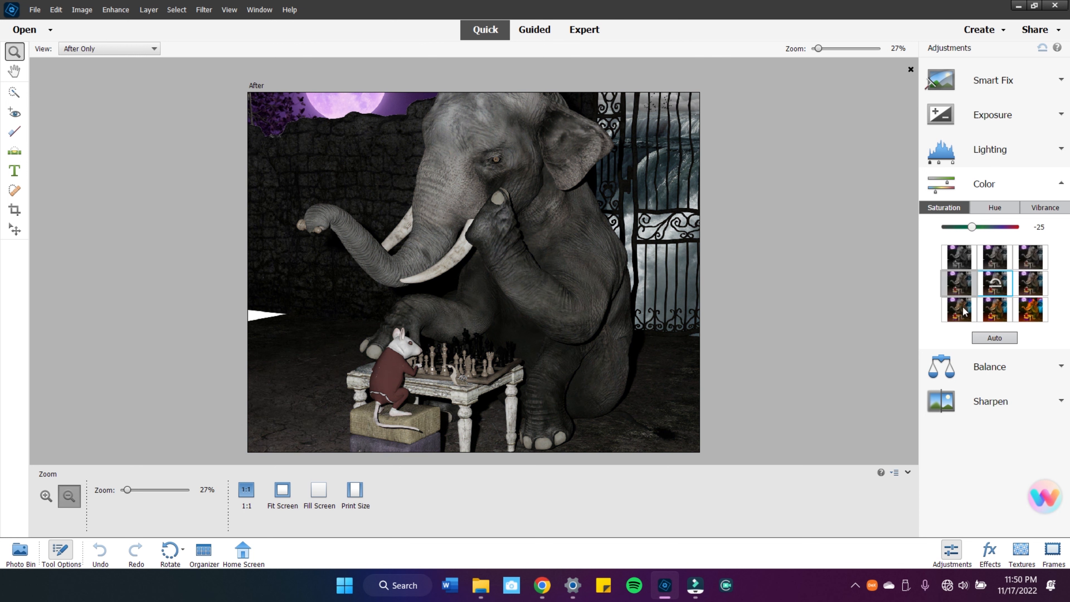
{"action": "left_click_drag", "start_coordinate": [969, 227], "coordinate": [1006, 227]}
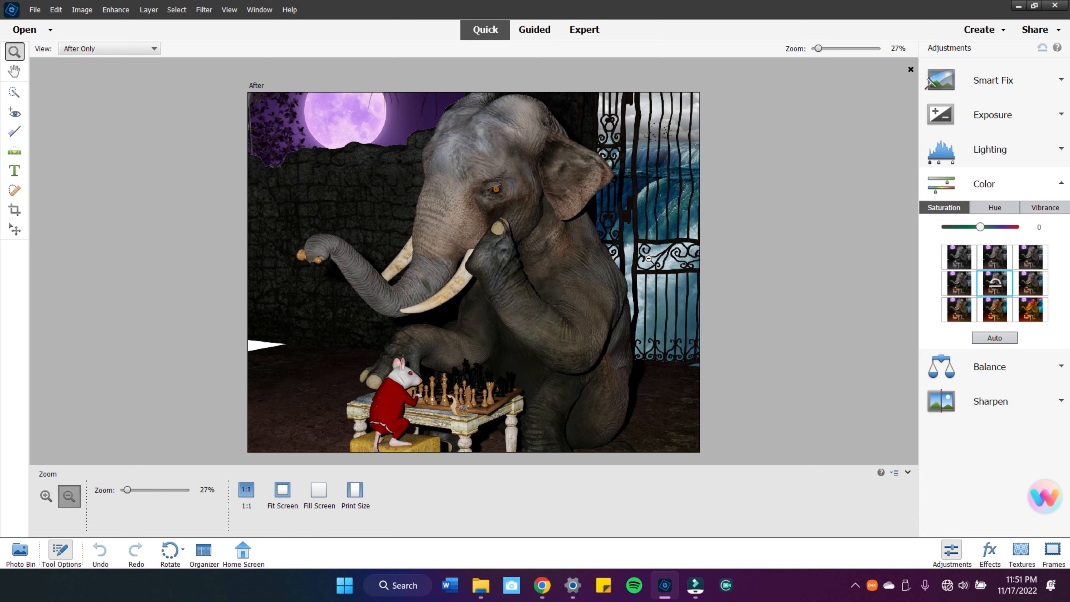
{"action": "left_click", "coordinate": [990, 551]}
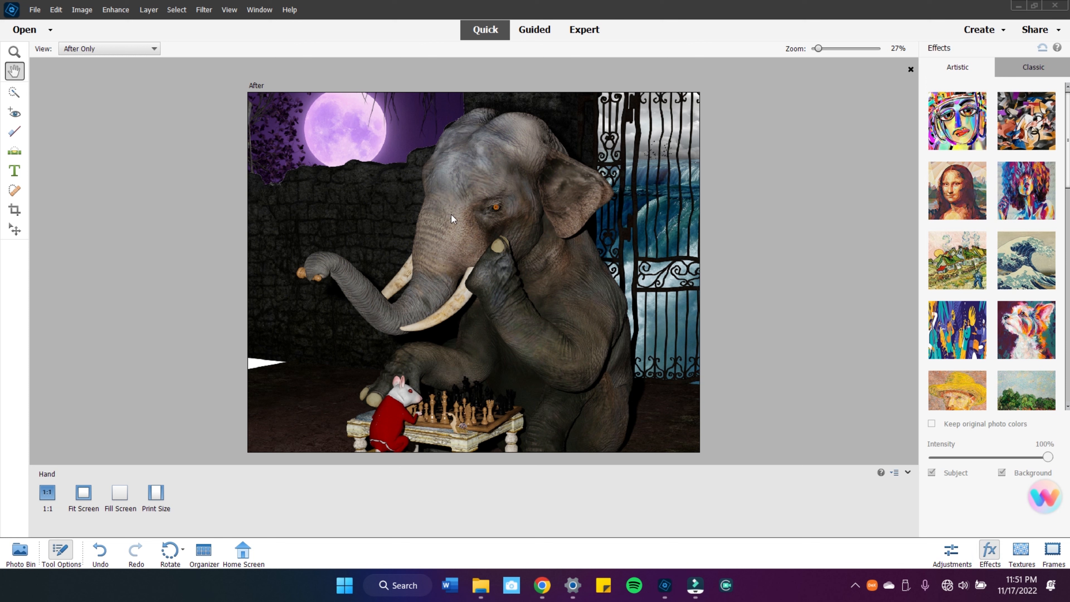
{"action": "mouse_move", "coordinate": [440, 346]}
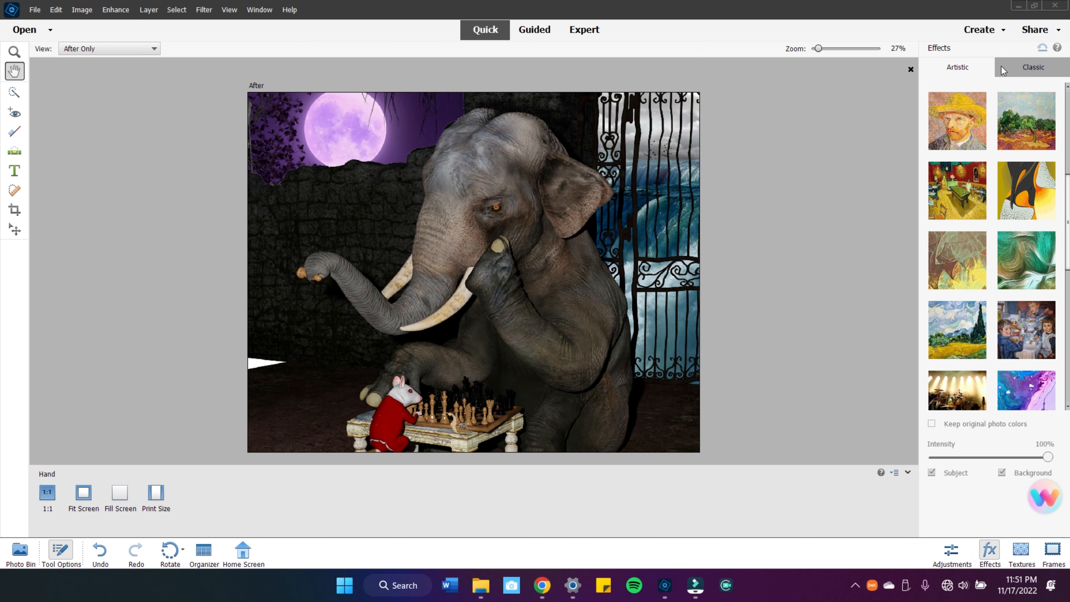
Apply the Classic Toy Camera Holga effect to the composite.
{"action": "left_click", "coordinate": [1033, 67]}
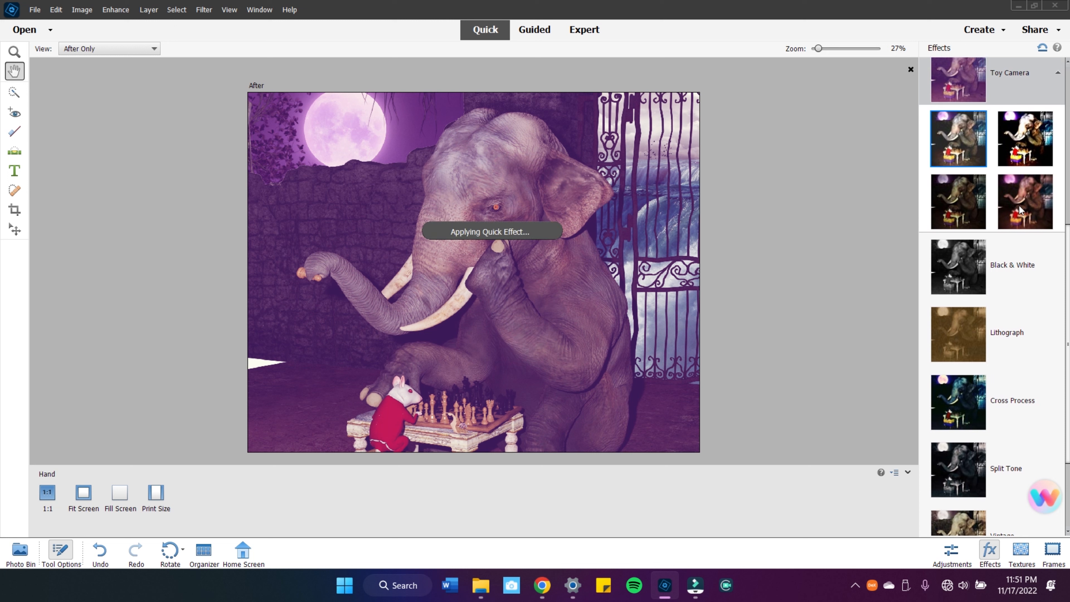
{"action": "left_click", "coordinate": [1025, 202]}
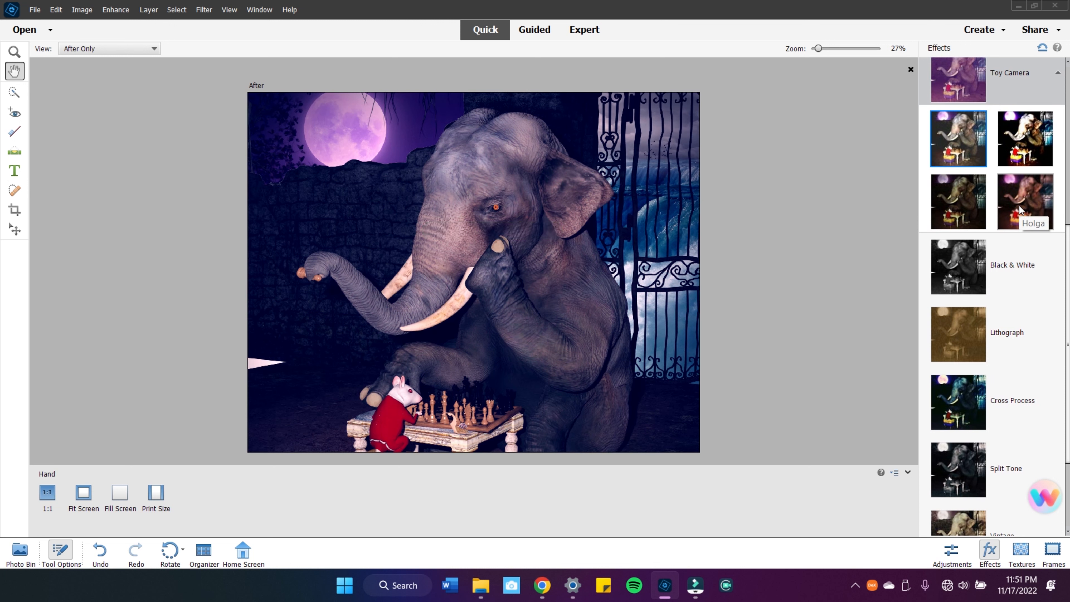
{"action": "left_click", "coordinate": [1025, 202]}
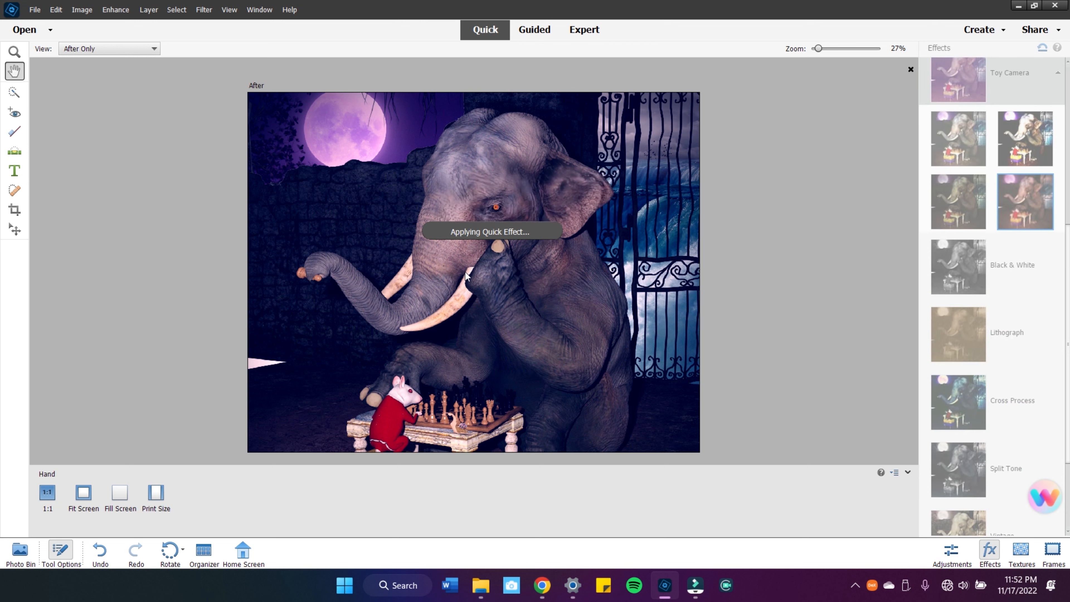
{"action": "mouse_move", "coordinate": [469, 275]}
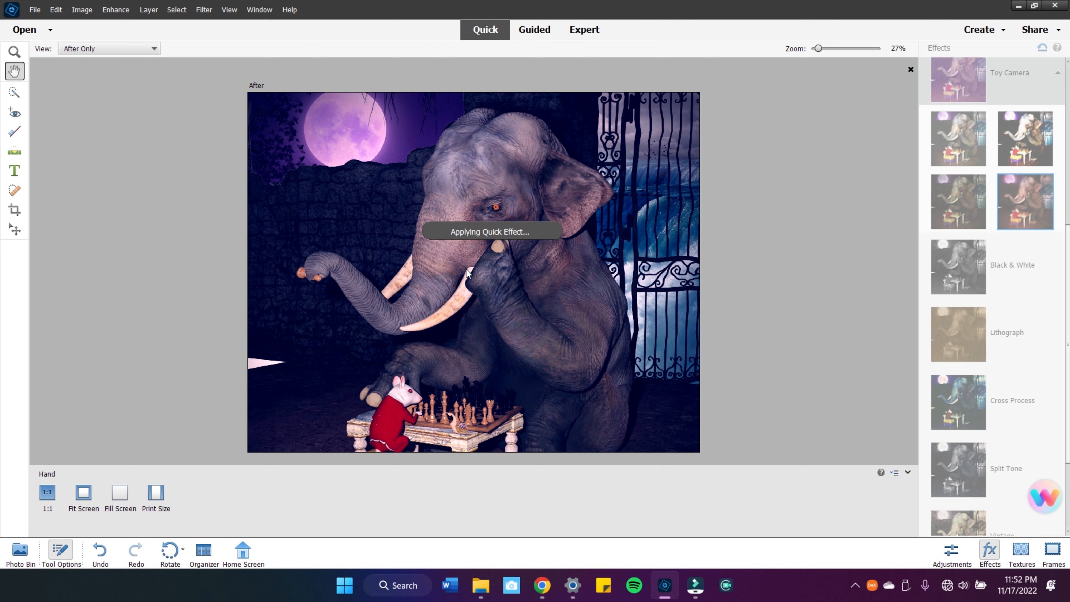
{"action": "mouse_move", "coordinate": [603, 212]}
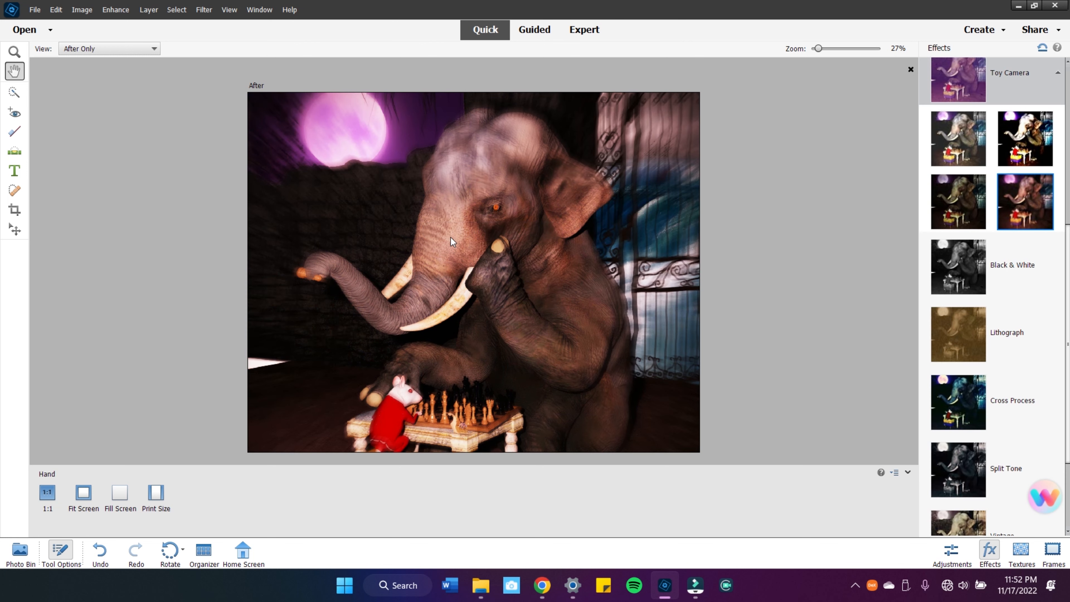
{"action": "mouse_move", "coordinate": [995, 407]}
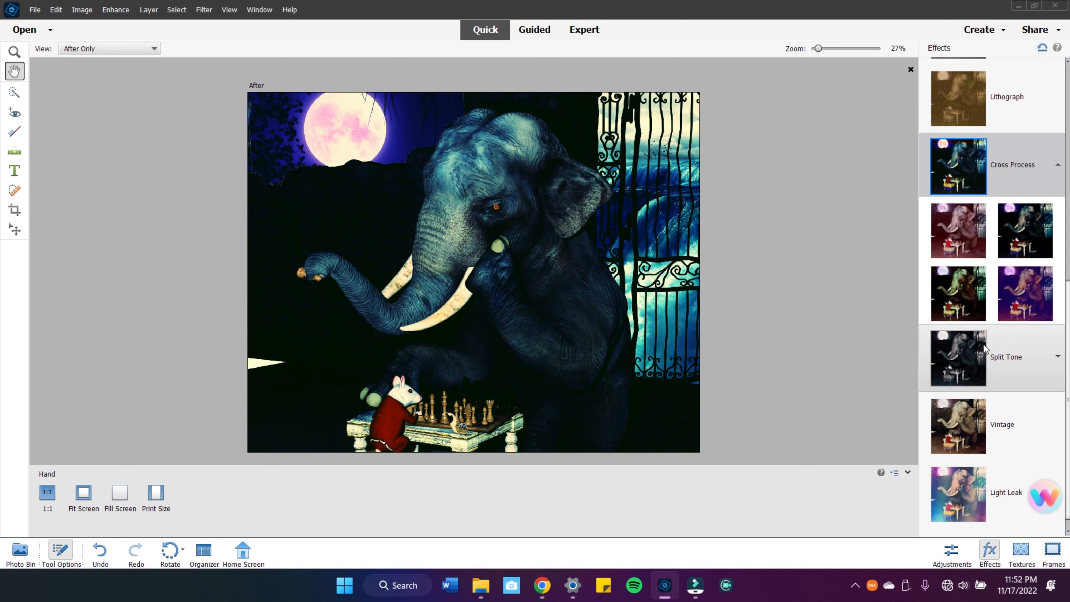
{"action": "left_click", "coordinate": [1026, 231]}
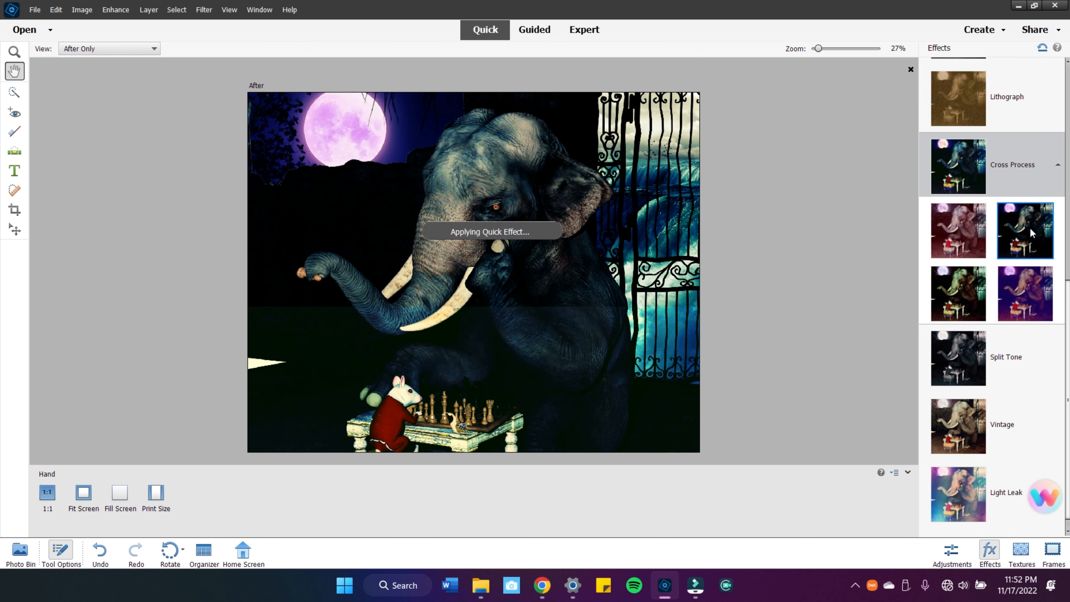
{"action": "left_click", "coordinate": [1024, 230]}
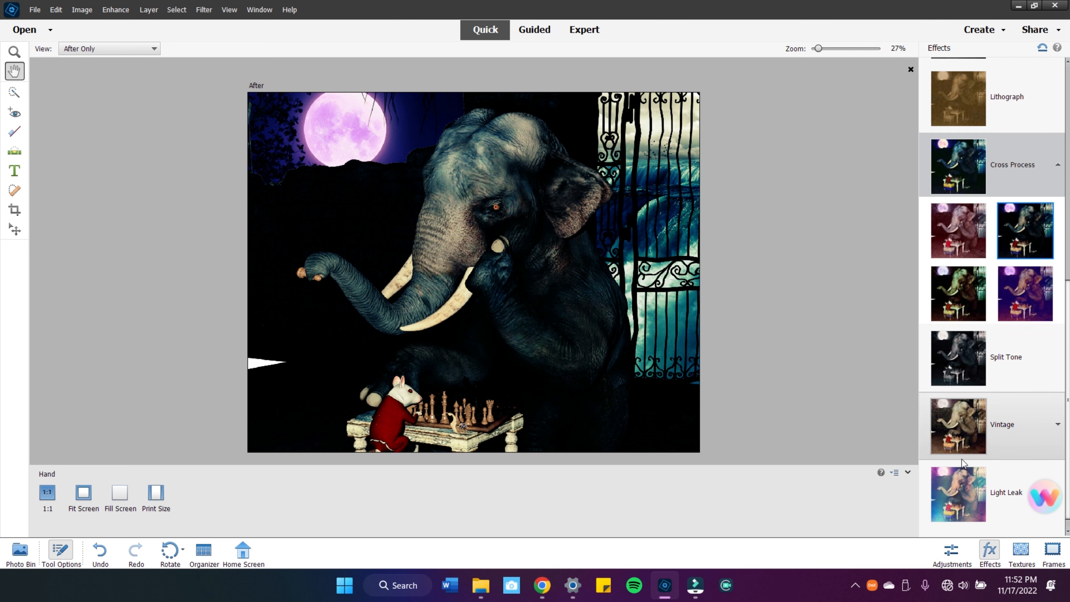
{"action": "left_click", "coordinate": [958, 497]}
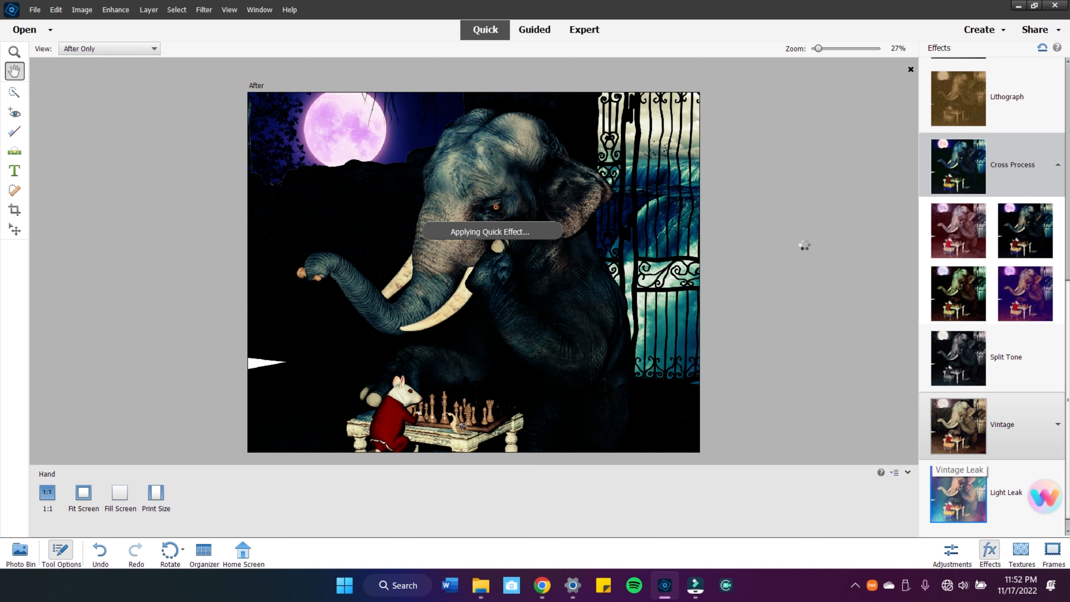
{"action": "left_click", "coordinate": [958, 488]}
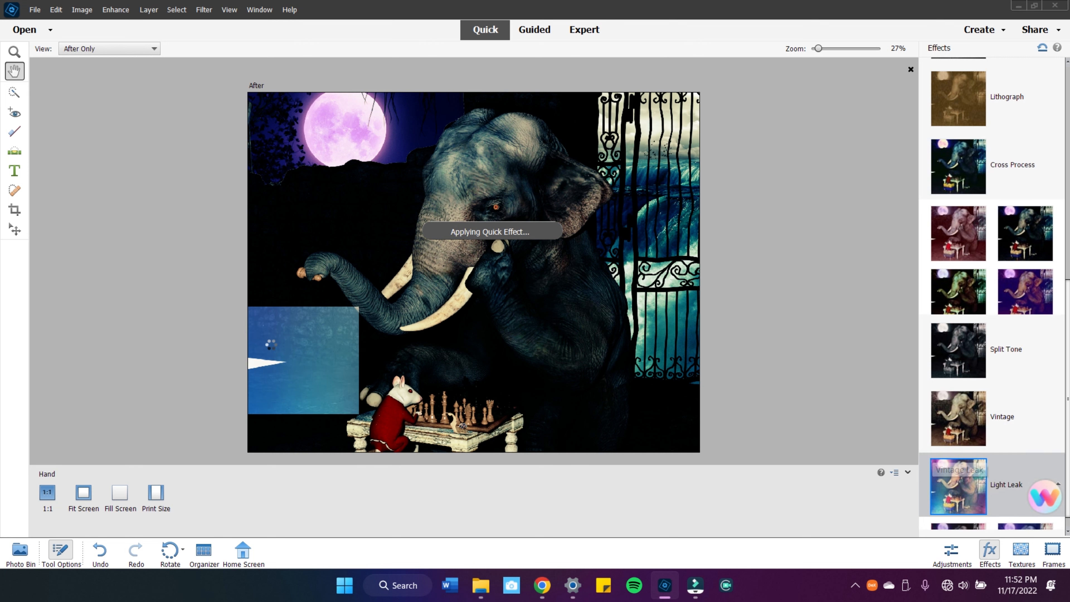
{"action": "left_click", "coordinate": [958, 359]}
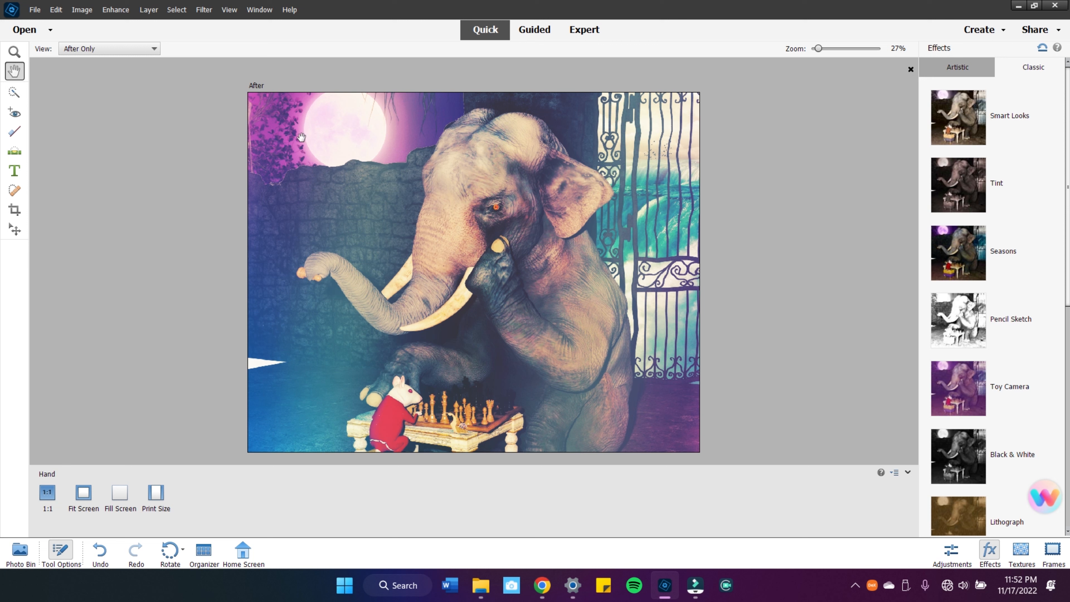
{"action": "mouse_move", "coordinate": [344, 207]}
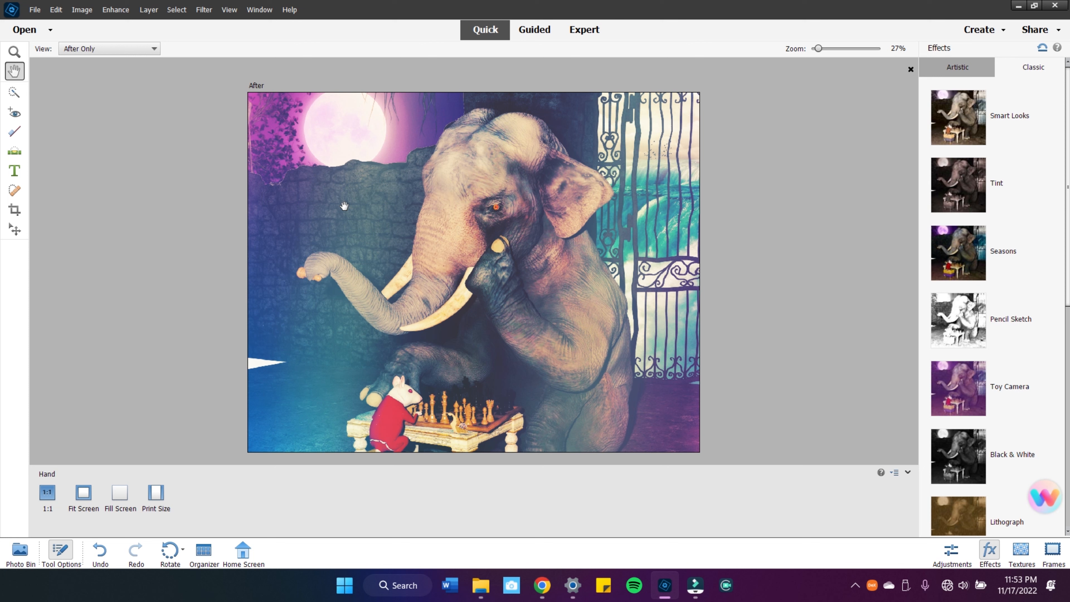
Show the Photo Bin and make the balloon-lifted elephant photo the active image.
{"action": "left_click", "coordinate": [19, 552]}
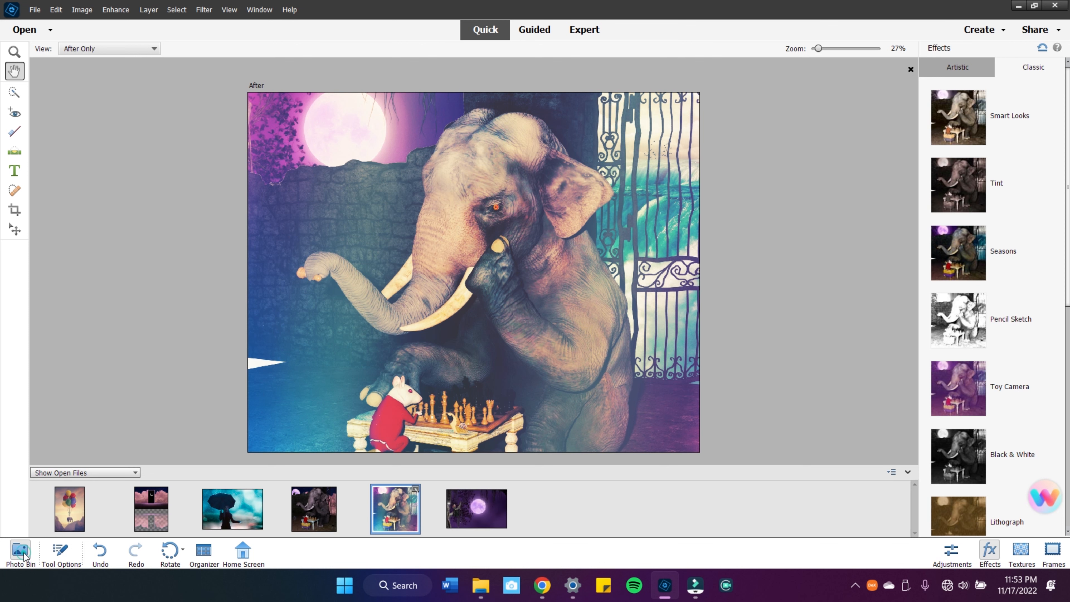
{"action": "mouse_move", "coordinate": [85, 522]}
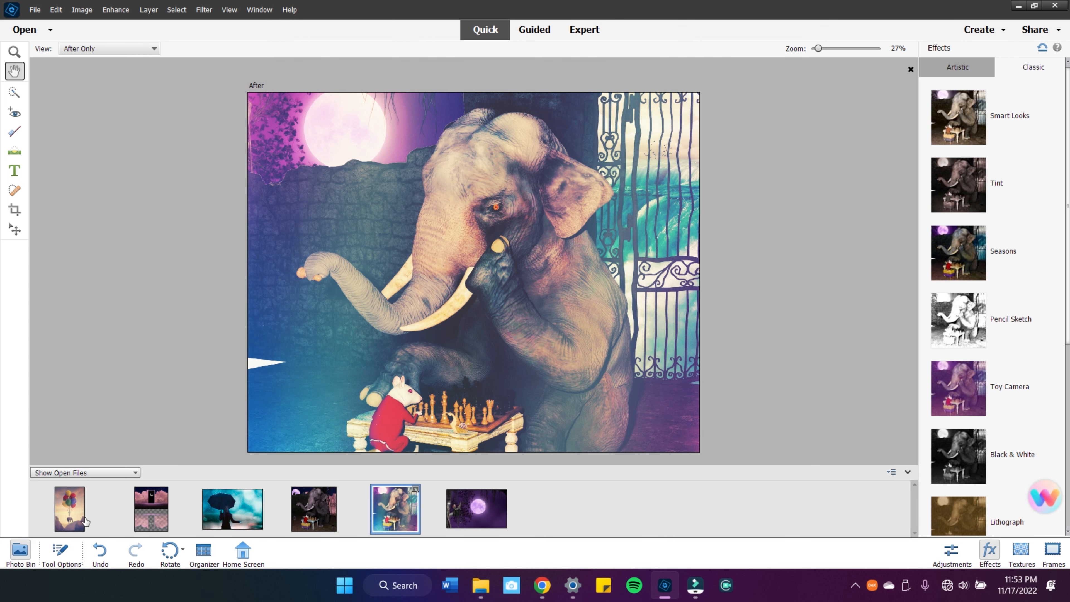
{"action": "left_click", "coordinate": [69, 508]}
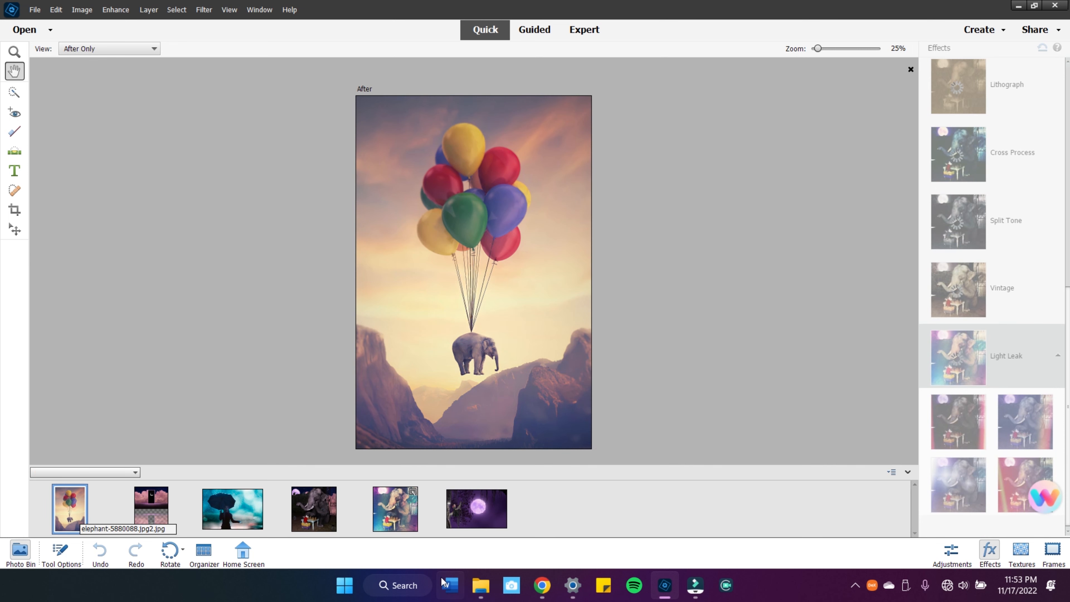
{"action": "left_click", "coordinate": [481, 585]}
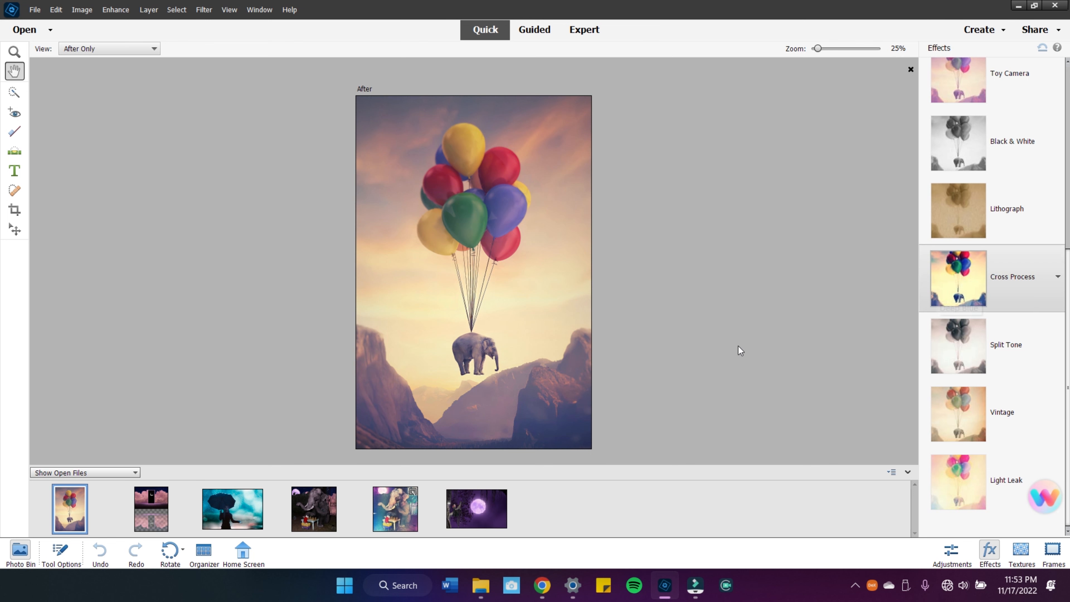
Open elephant-5880088 from the reference pics folder into Photoshop Elements.
{"action": "left_click", "coordinate": [480, 585]}
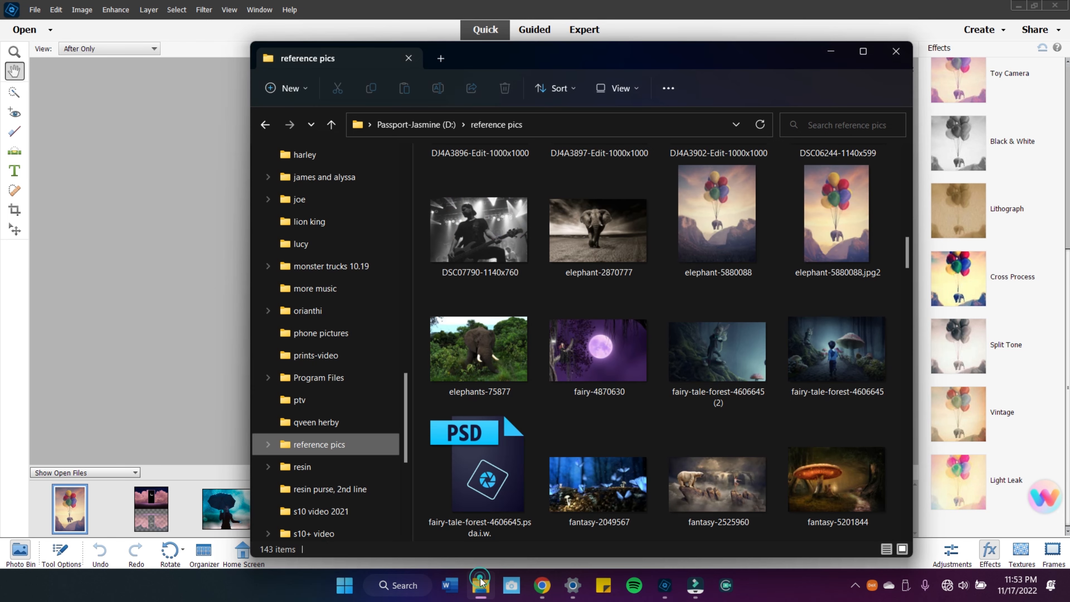
{"action": "left_click", "coordinate": [837, 352]}
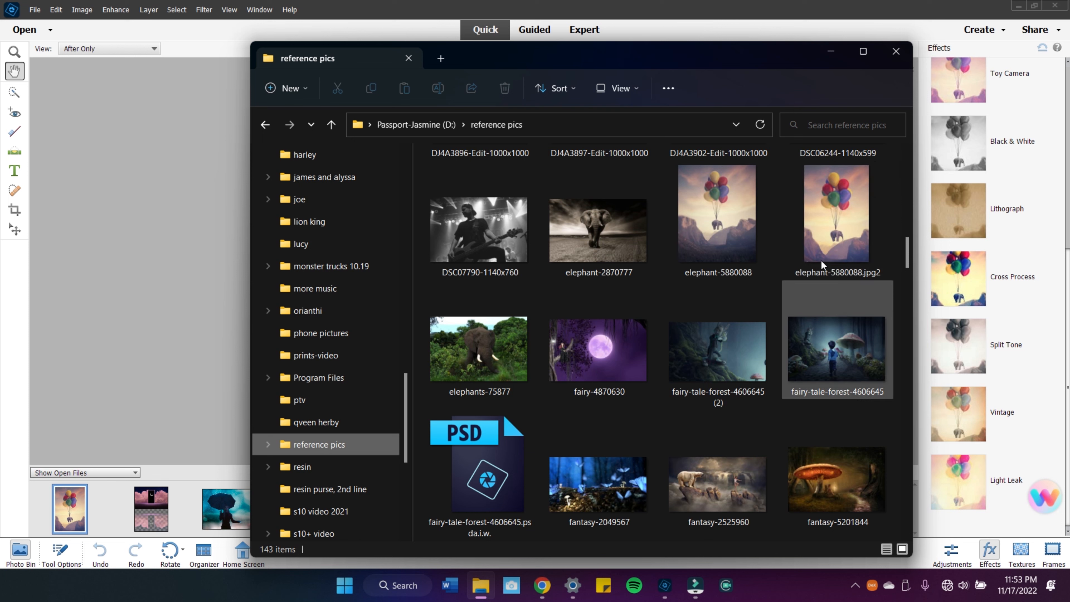
{"action": "left_click", "coordinate": [738, 213]}
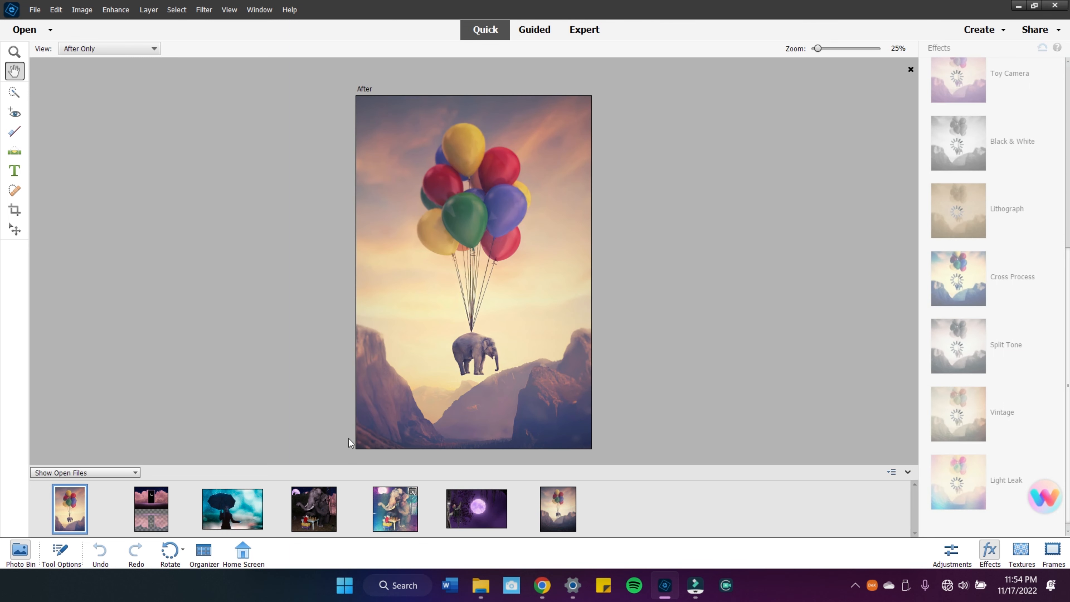
Select the balloon elephant copy and switch from Quick to Expert mode.
{"action": "left_click", "coordinate": [557, 510]}
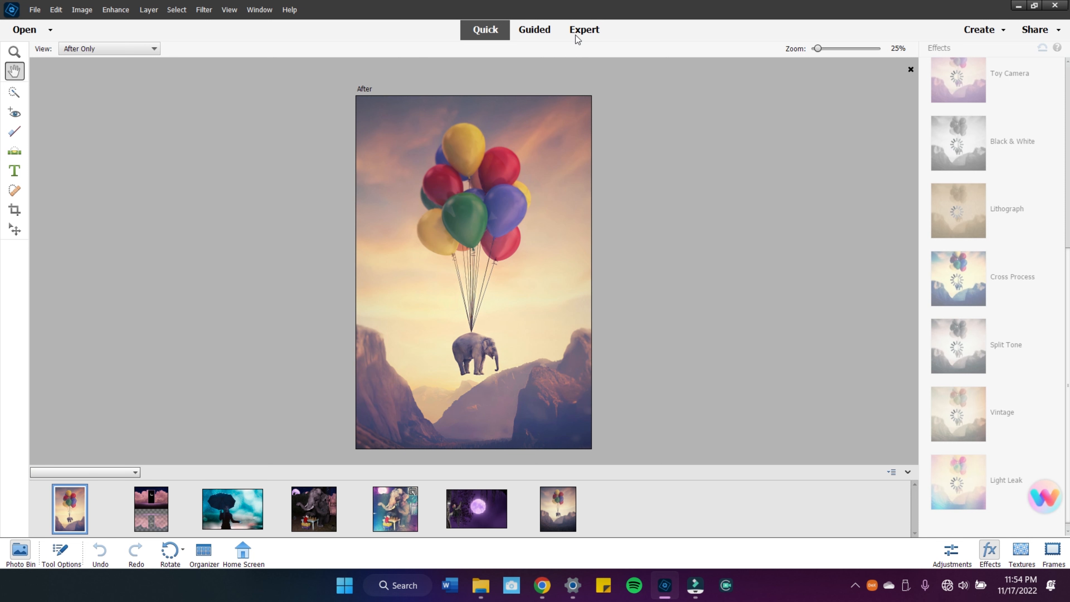
{"action": "left_click", "coordinate": [584, 30]}
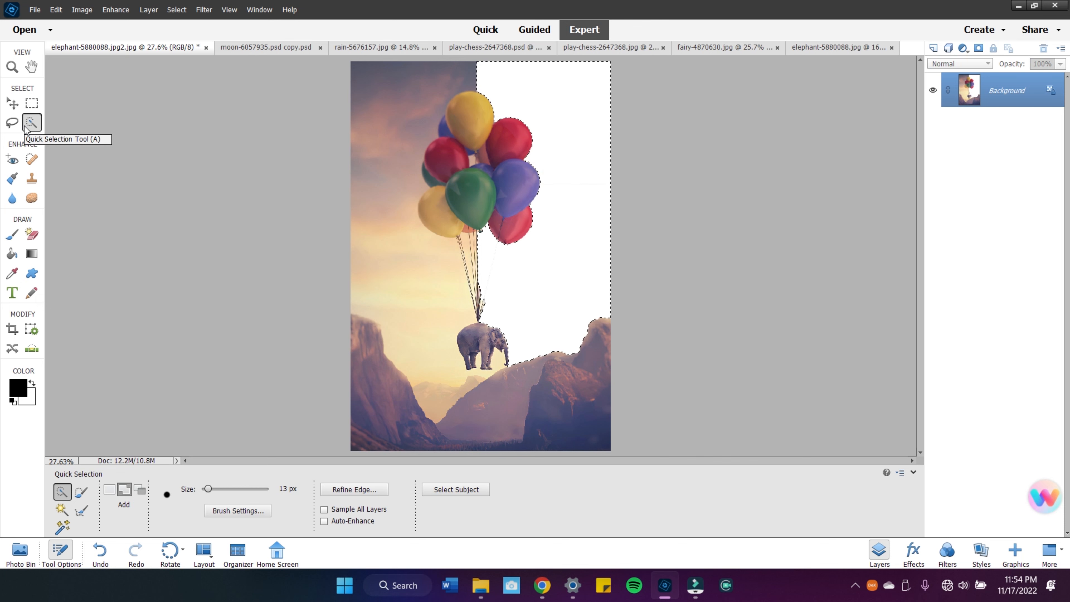
{"action": "mouse_move", "coordinate": [431, 80]}
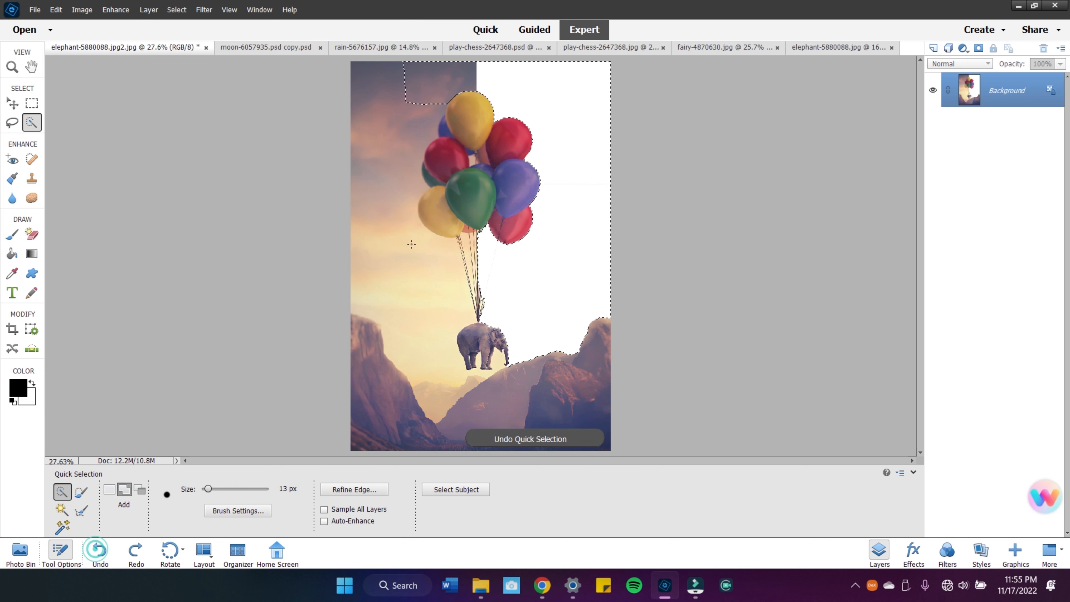
Extend the Quick Selection over more of the sky around the balloons.
{"action": "left_click", "coordinate": [377, 188]}
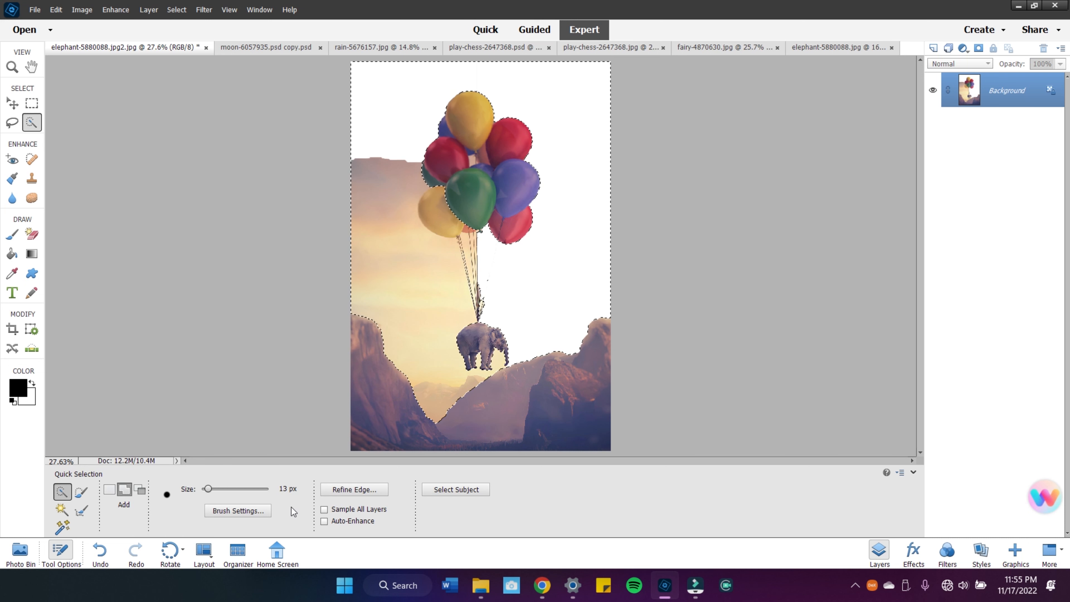
{"action": "mouse_move", "coordinate": [82, 493]}
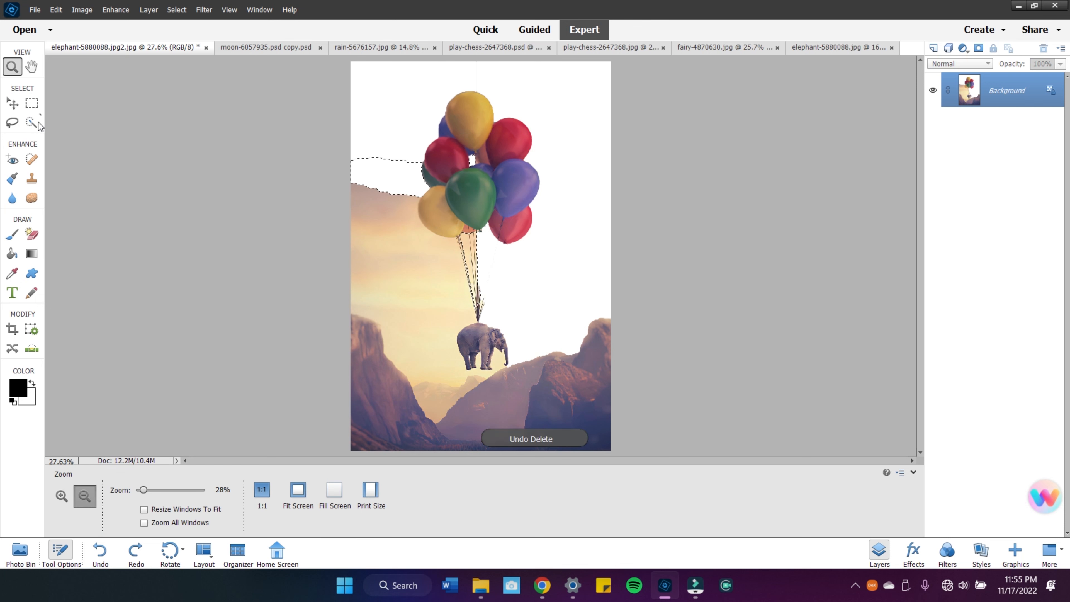
With a 1 px selection brush and the Magic Eraser, clear the sky around the balloon strings to transparency.
{"action": "left_click_drag", "start_coordinate": [142, 490], "coordinate": [145, 490]}
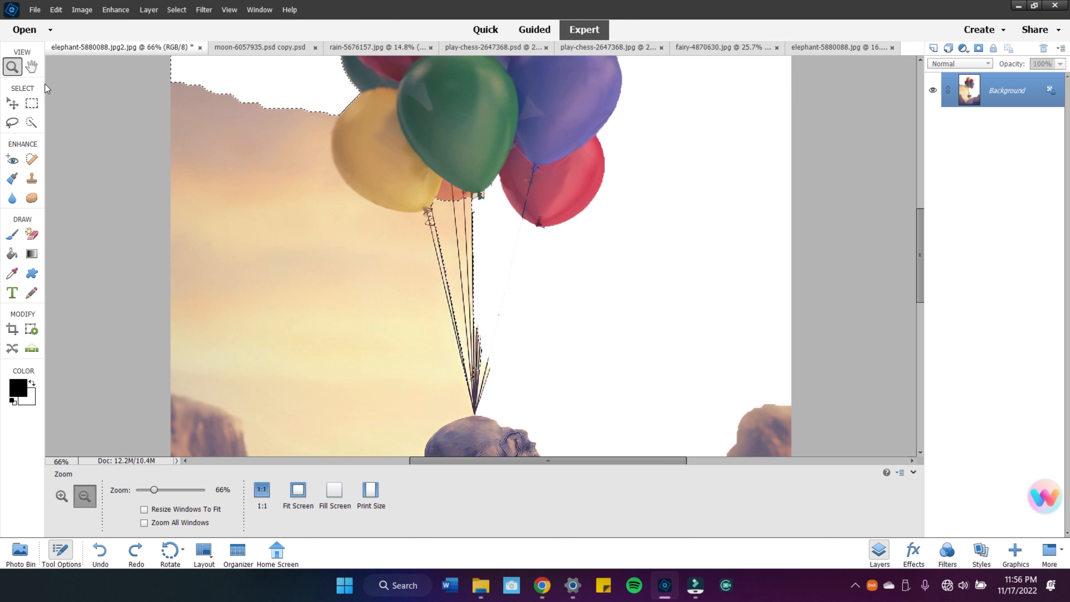
{"action": "left_click", "coordinate": [32, 122]}
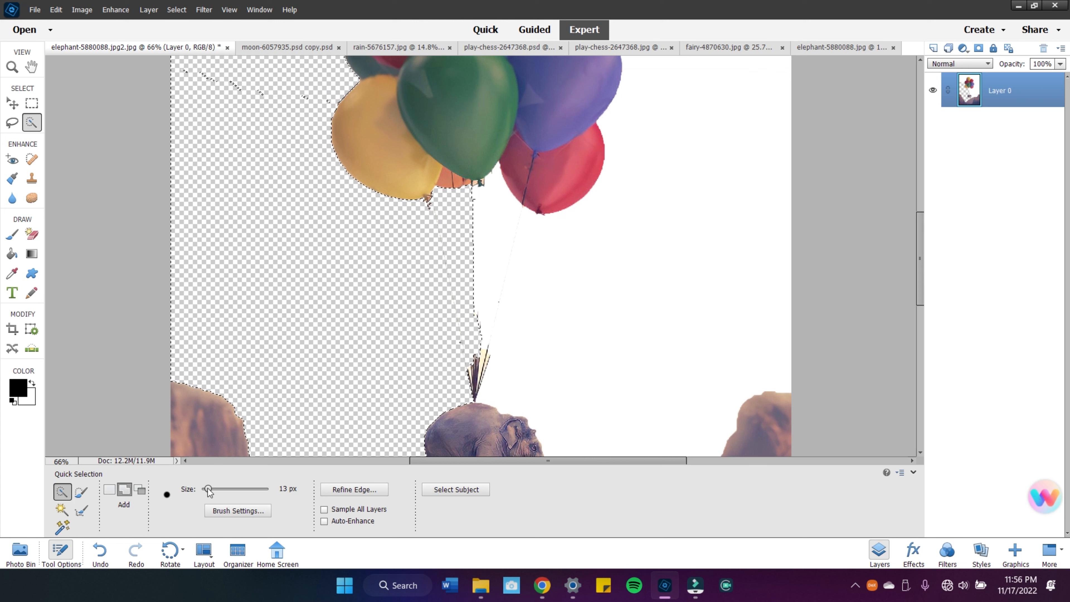
{"action": "left_click_drag", "start_coordinate": [207, 489], "coordinate": [200, 490]}
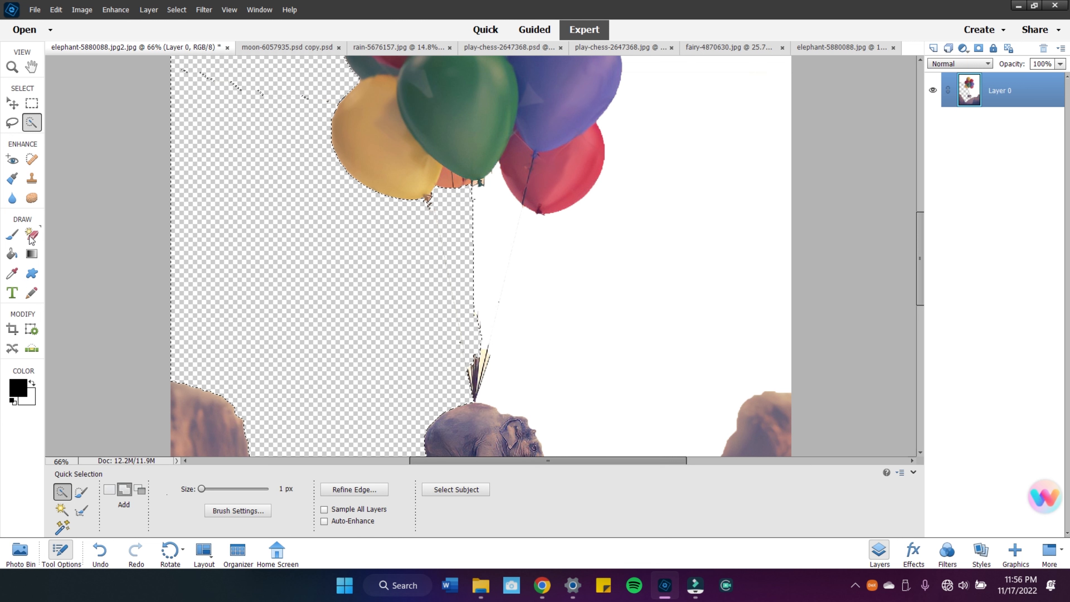
{"action": "left_click", "coordinate": [31, 234]}
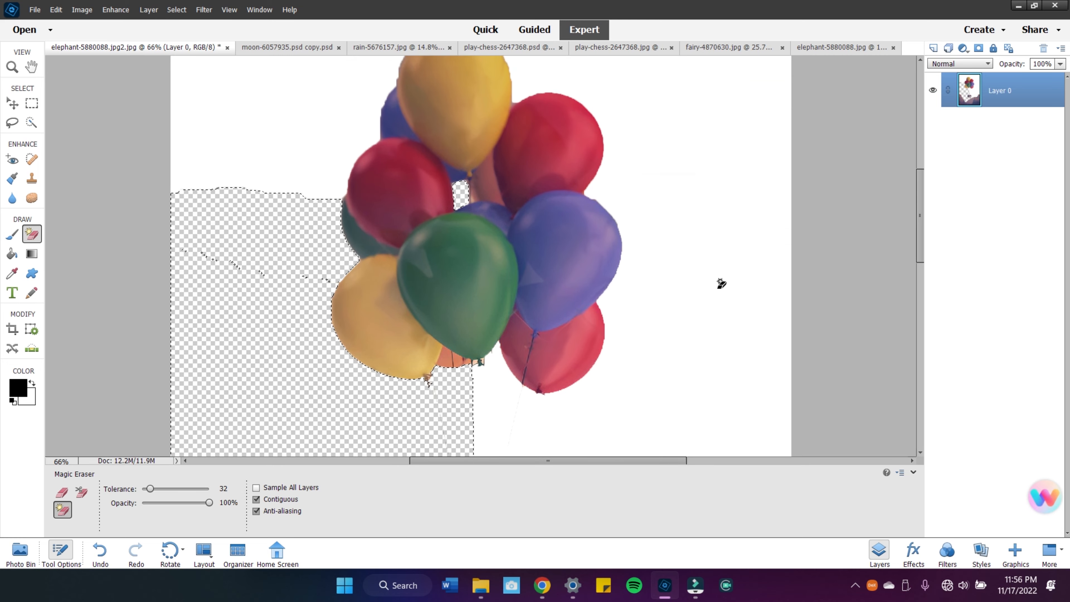
{"action": "scroll", "scroll_direction": "down", "scroll_amount": 3}
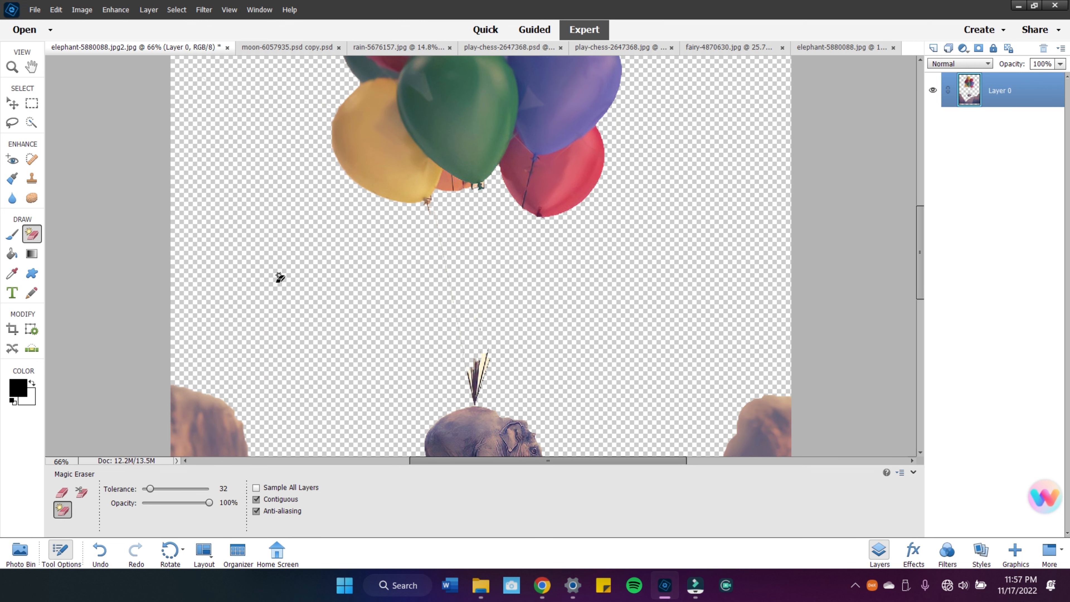
{"action": "mouse_move", "coordinate": [64, 178]}
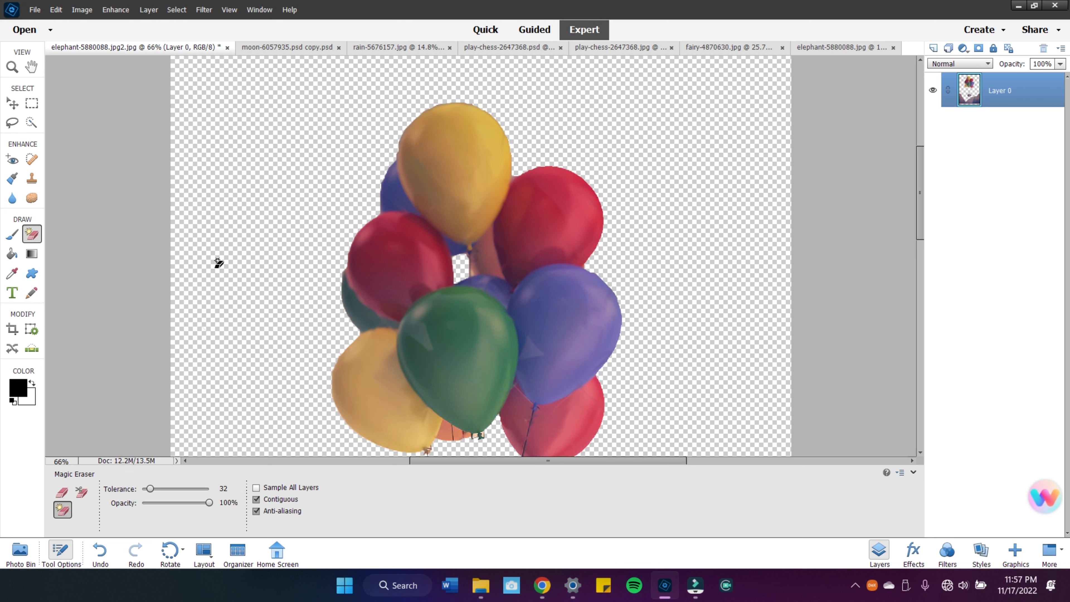
{"action": "mouse_move", "coordinate": [626, 141]}
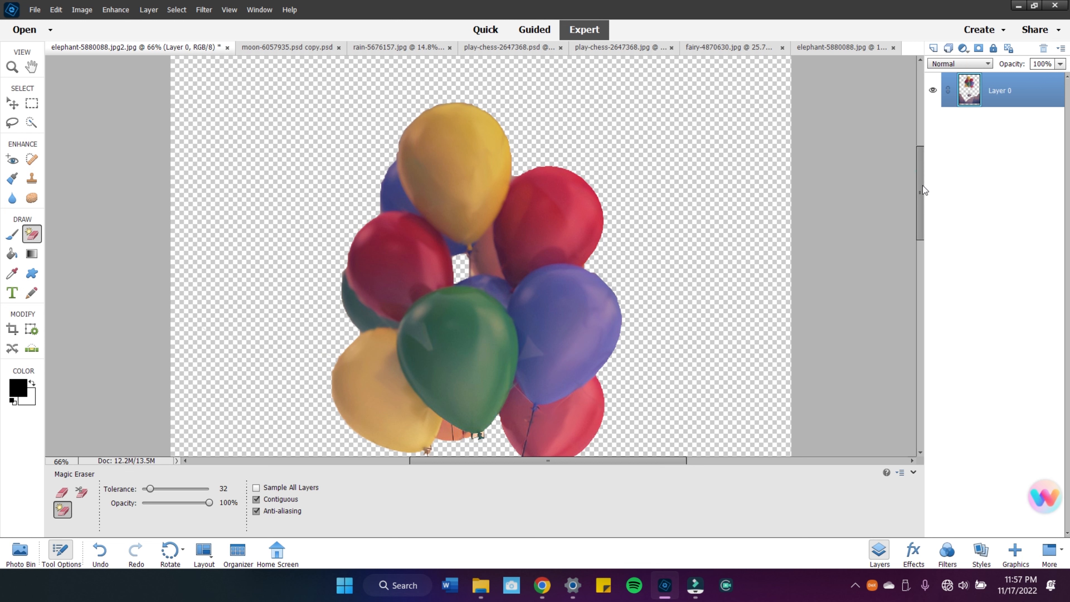
Fit the image on screen and stretch the balloon elephant layer slightly taller and wider past the canvas edges.
{"action": "left_click", "coordinate": [12, 67]}
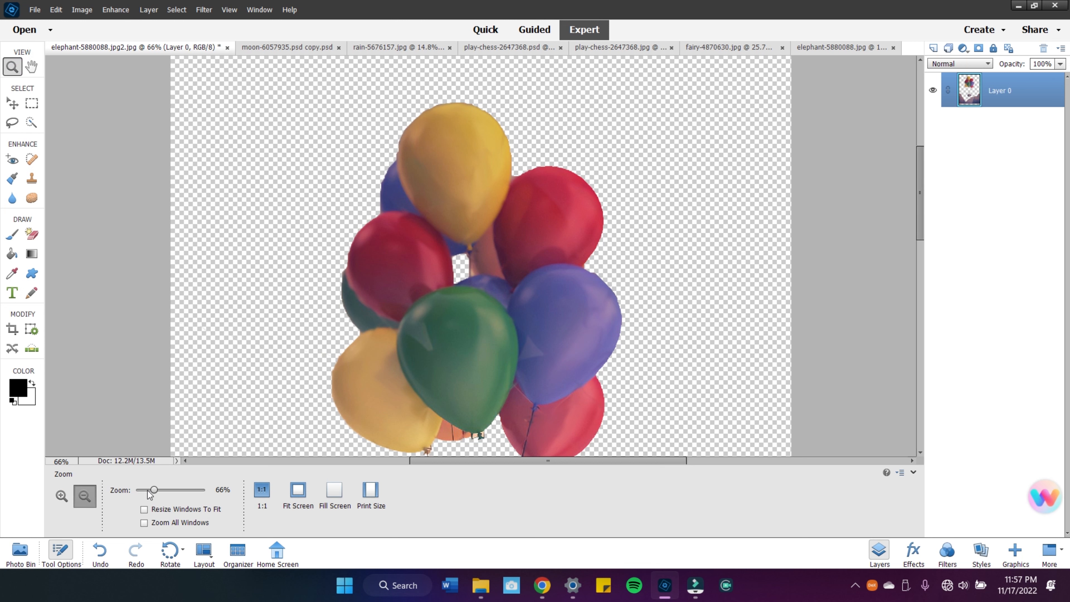
{"action": "left_click", "coordinate": [85, 496]}
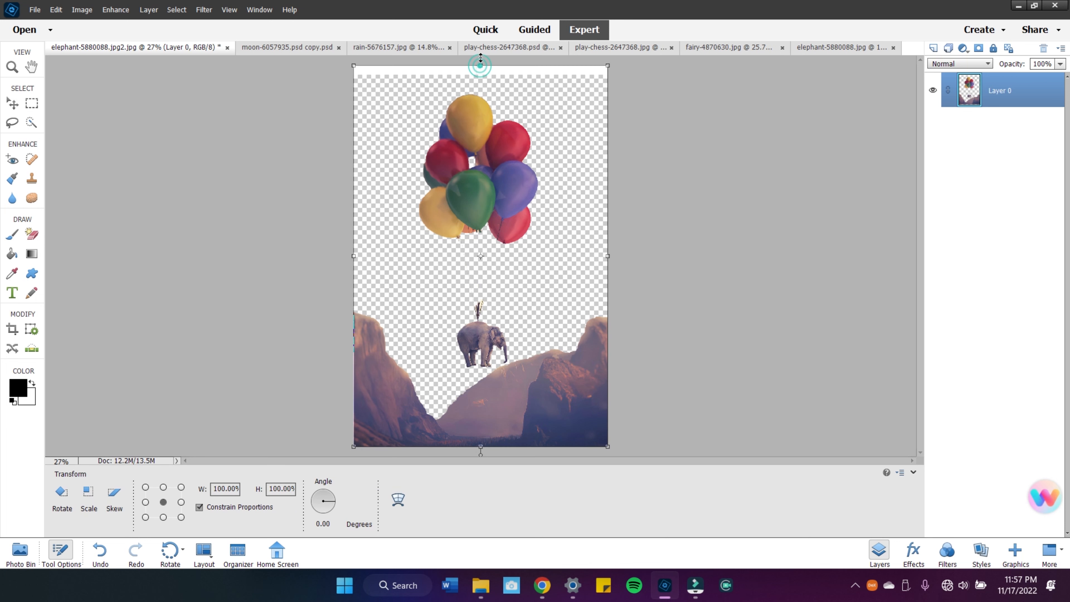
{"action": "left_click_drag", "start_coordinate": [607, 255], "coordinate": [616, 251]}
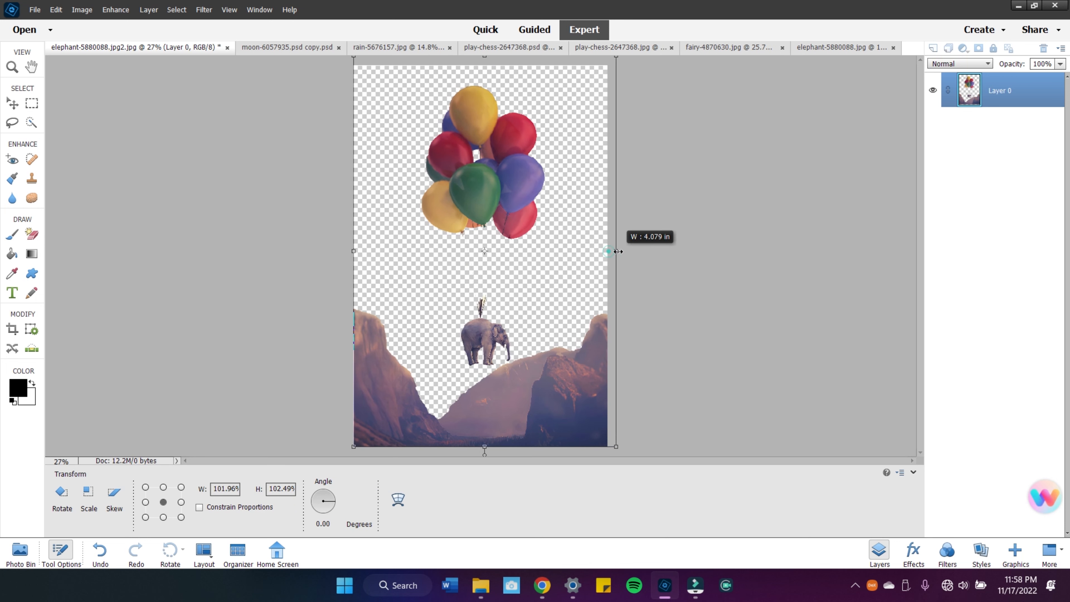
{"action": "left_click_drag", "start_coordinate": [615, 250], "coordinate": [611, 250]}
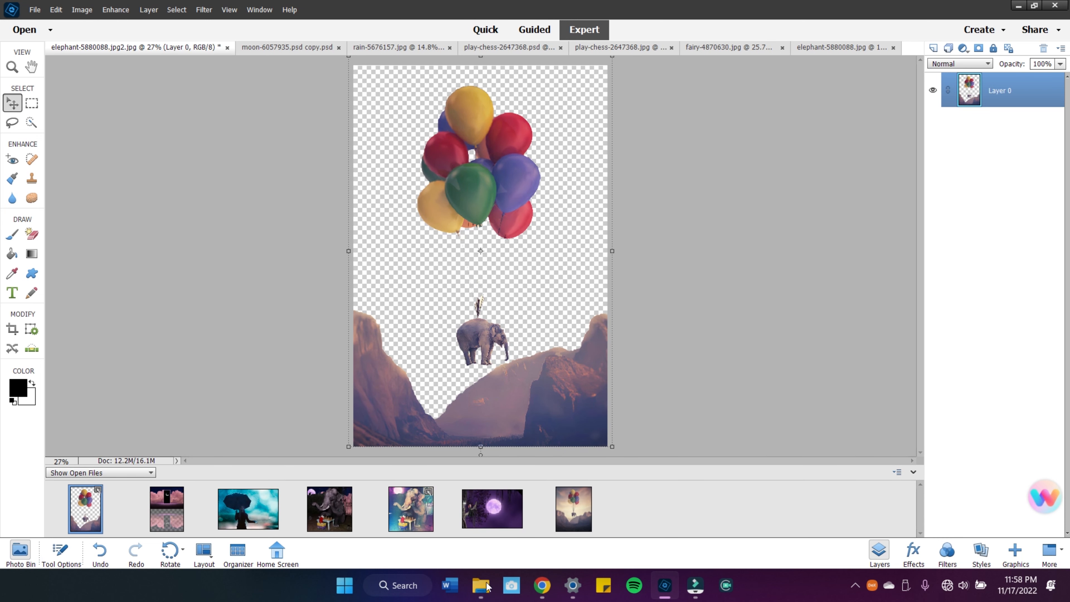
From the reference pics folder, open astronaut-6052199 in Photoshop Elements and put Explorer away.
{"action": "left_click", "coordinate": [479, 588]}
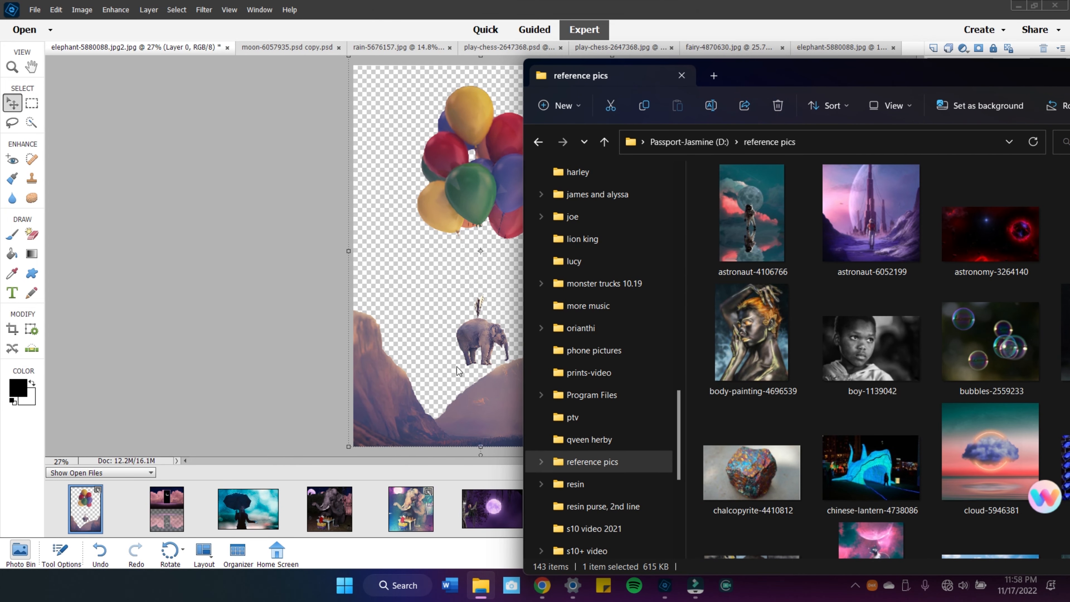
{"action": "left_click", "coordinate": [857, 216]}
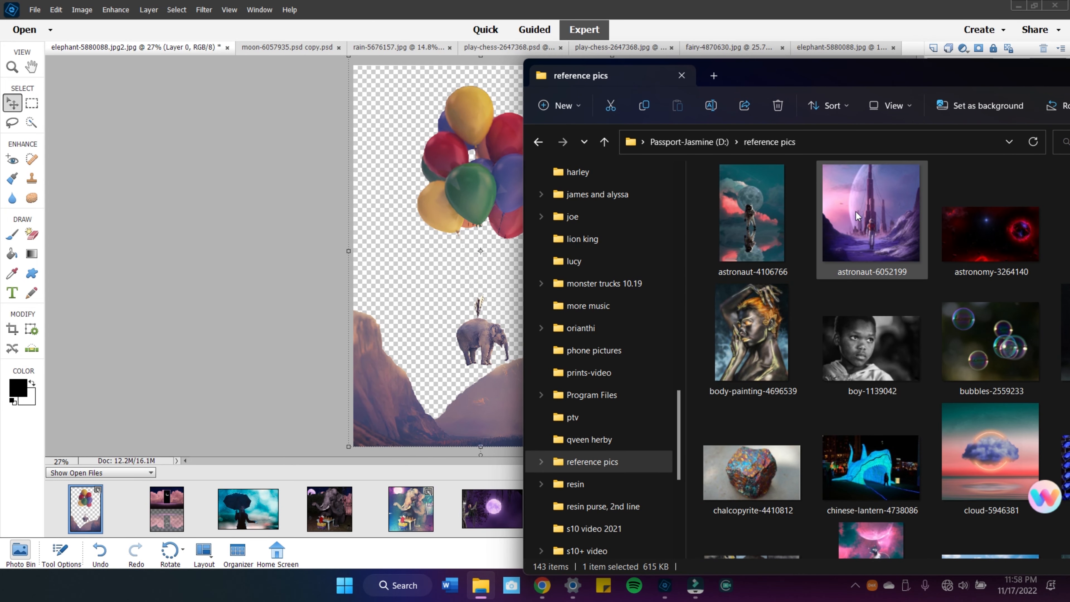
{"action": "left_click", "coordinate": [855, 224]}
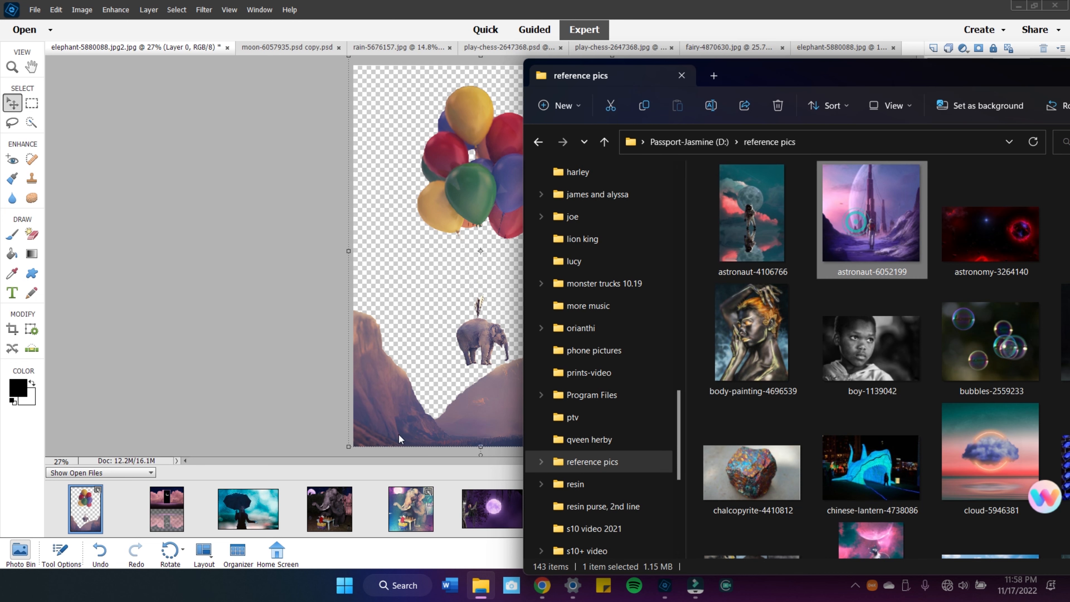
{"action": "left_click", "coordinate": [682, 76]}
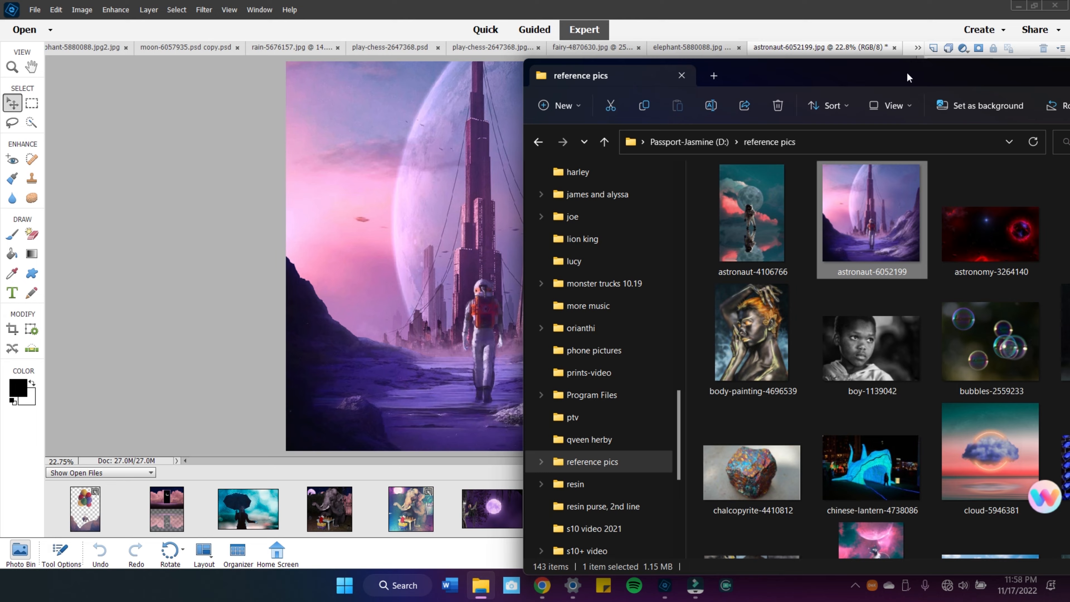
{"action": "left_click", "coordinate": [681, 76]}
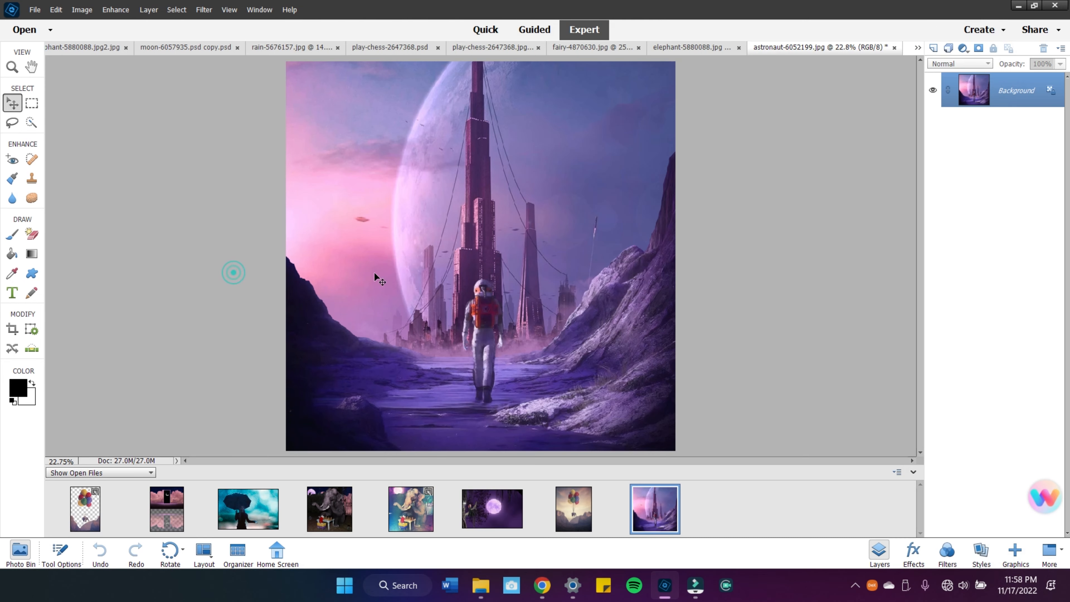
Drop the astronaut city picture into the elephant document as a layer, shrink it toward the upper left and confirm.
{"action": "left_click", "coordinate": [84, 508]}
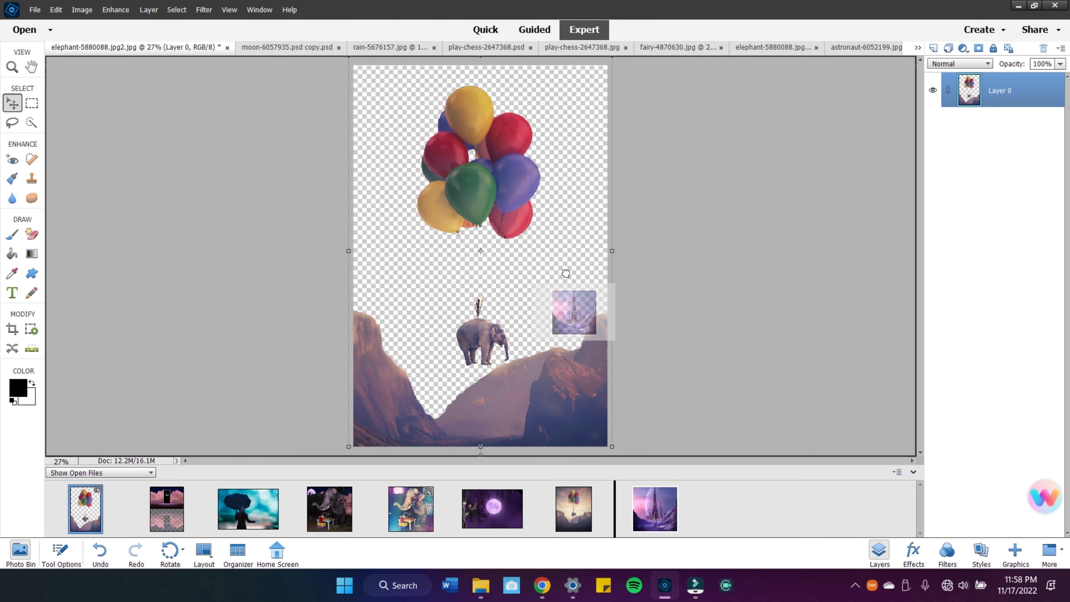
{"action": "mouse_move", "coordinate": [542, 273]}
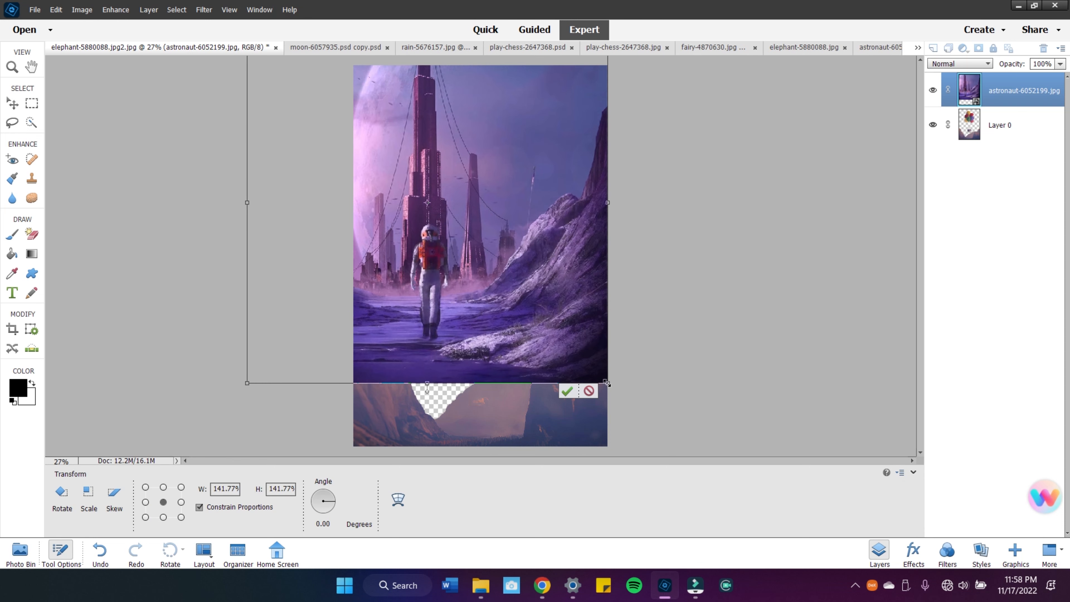
{"action": "left_click_drag", "start_coordinate": [607, 383], "coordinate": [660, 438]}
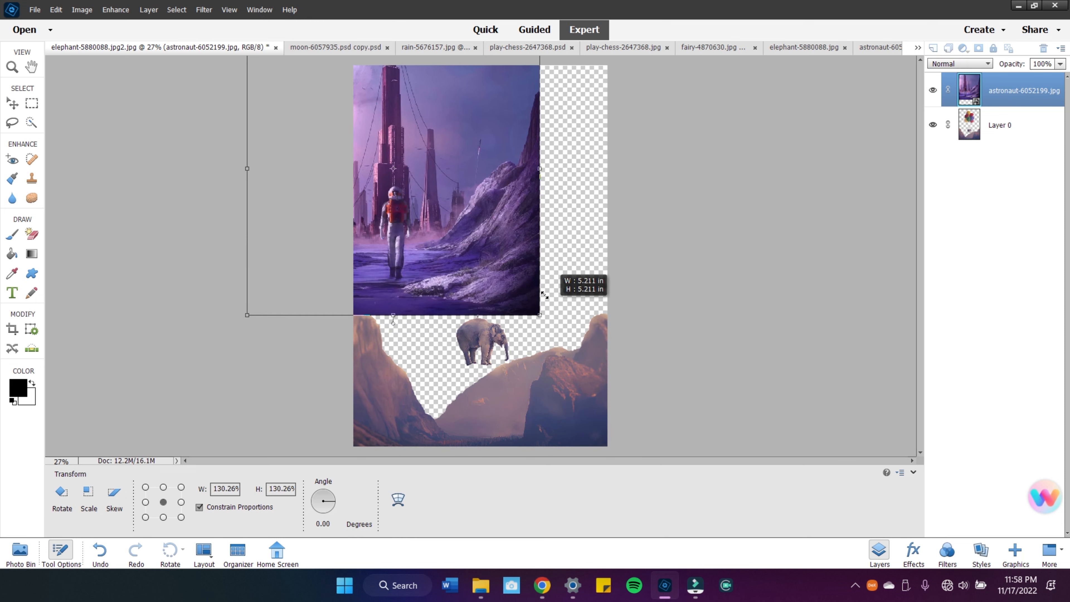
{"action": "left_click_drag", "start_coordinate": [539, 314], "coordinate": [468, 243]}
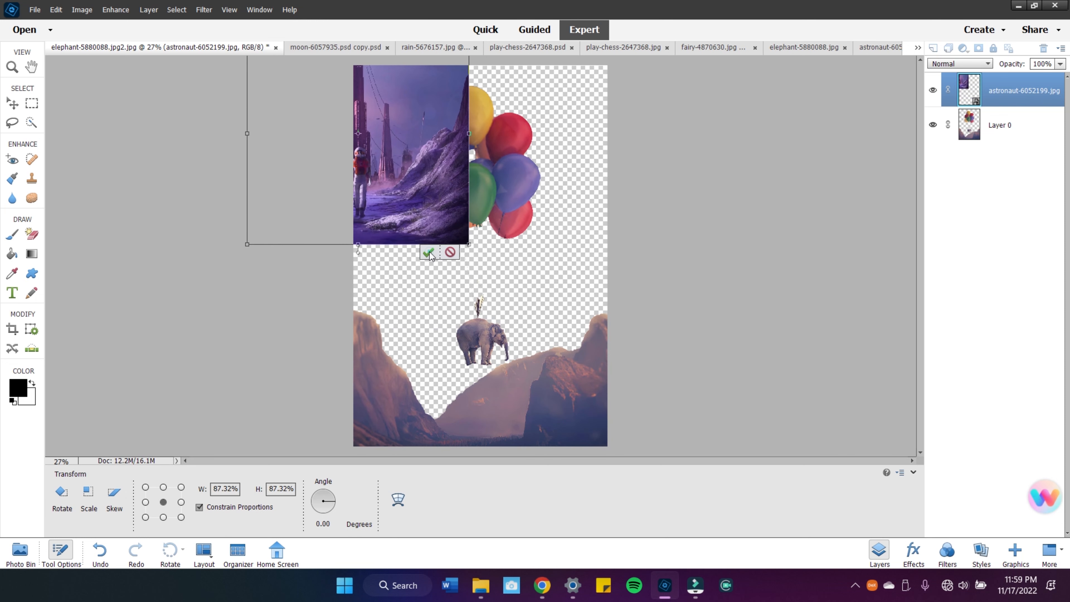
{"action": "left_click", "coordinate": [429, 254]}
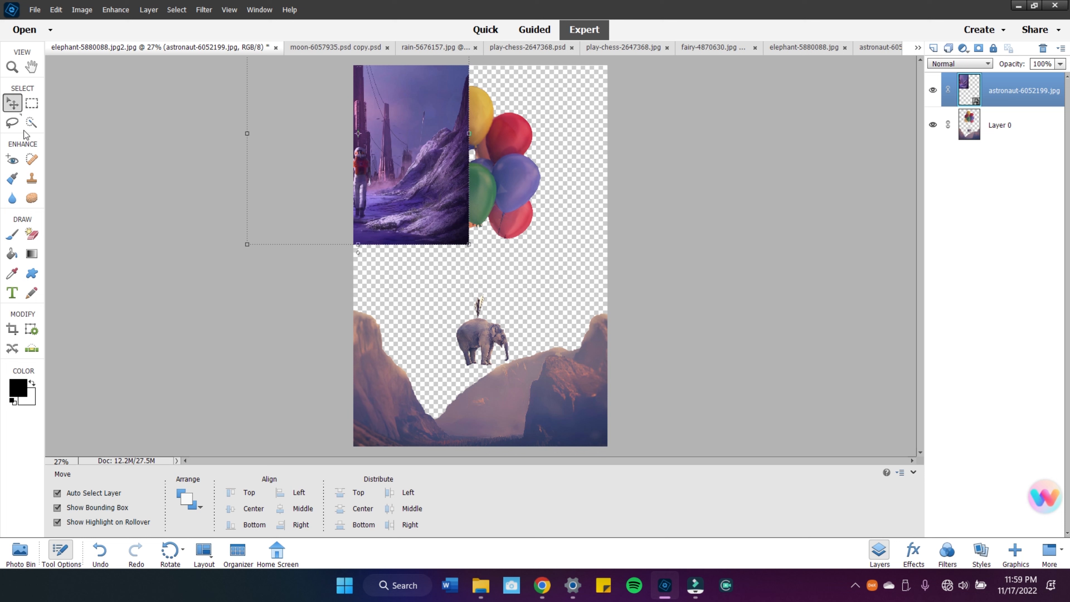
On the elephant layer, select the mountain area with the Magic Wand, remove it and deselect.
{"action": "left_click", "coordinate": [31, 122]}
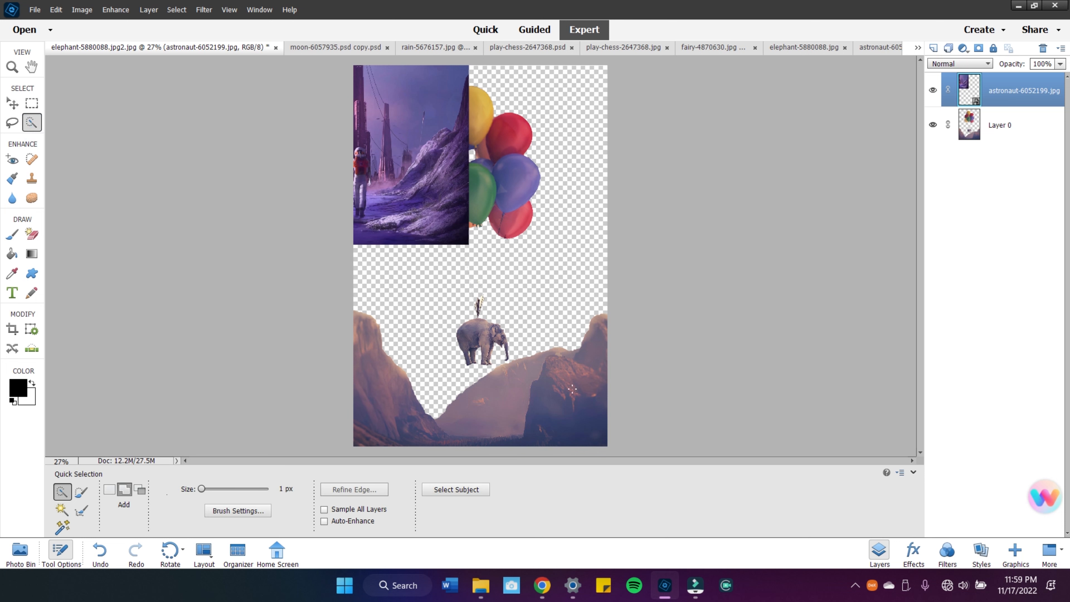
{"action": "left_click", "coordinate": [1000, 125]}
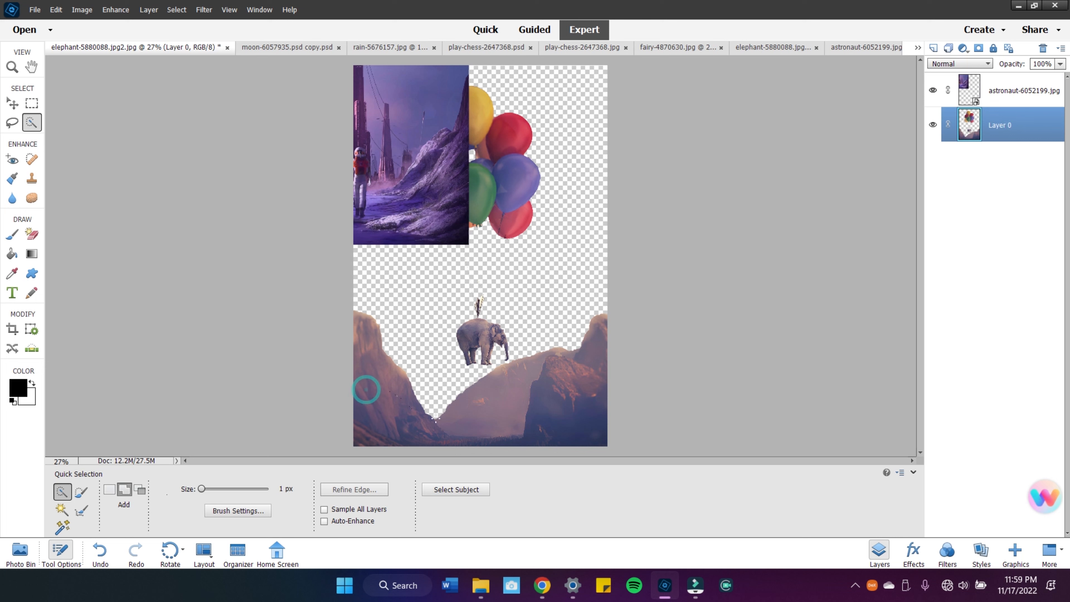
{"action": "left_click", "coordinate": [31, 122]}
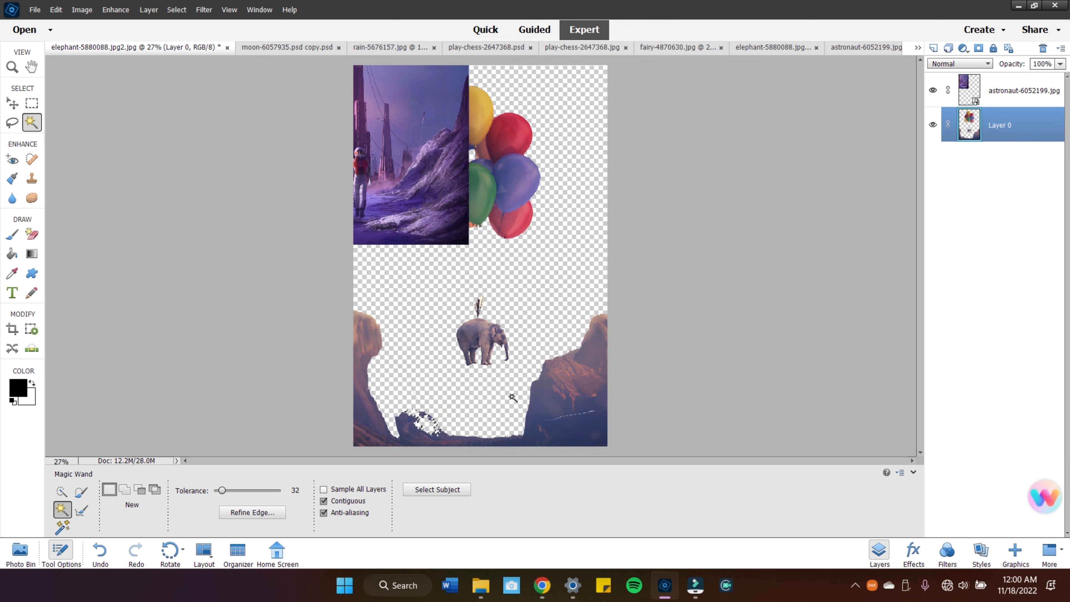
{"action": "left_click", "coordinate": [32, 234]}
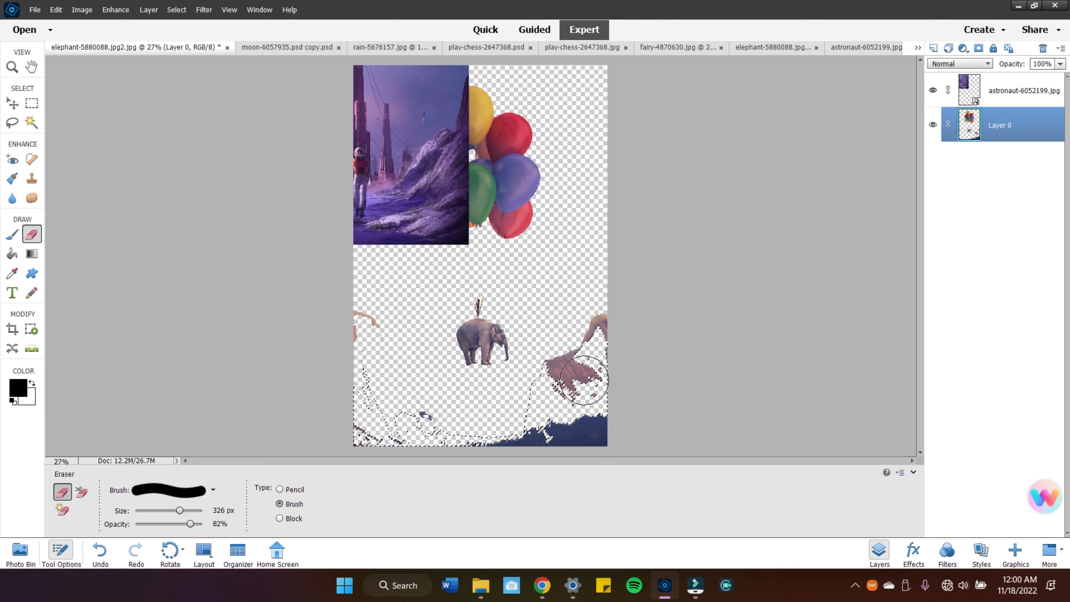
{"action": "left_click", "coordinate": [31, 122]}
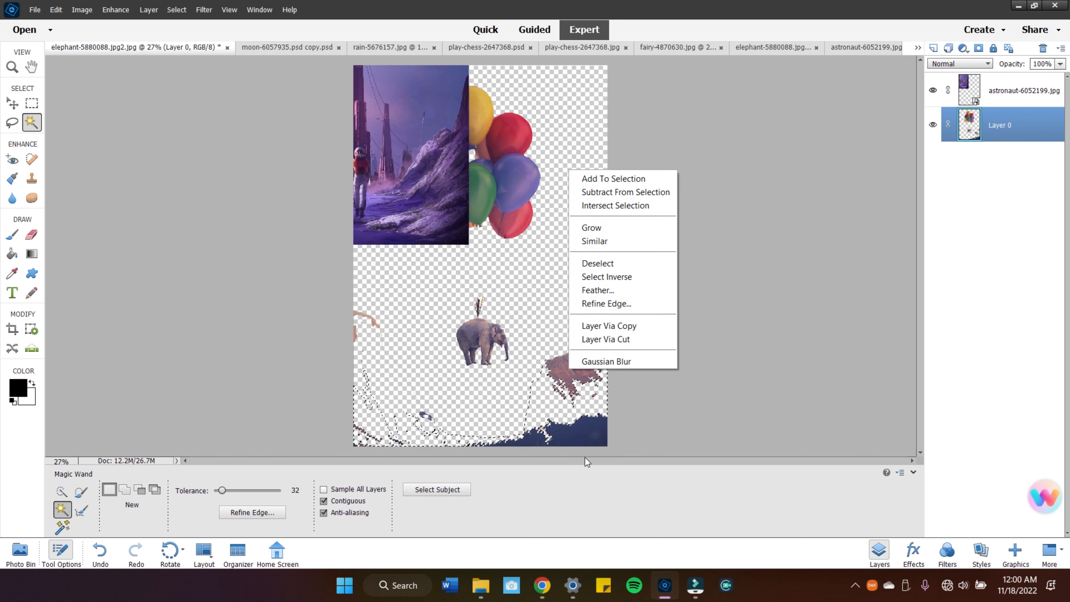
{"action": "left_click", "coordinate": [597, 264]}
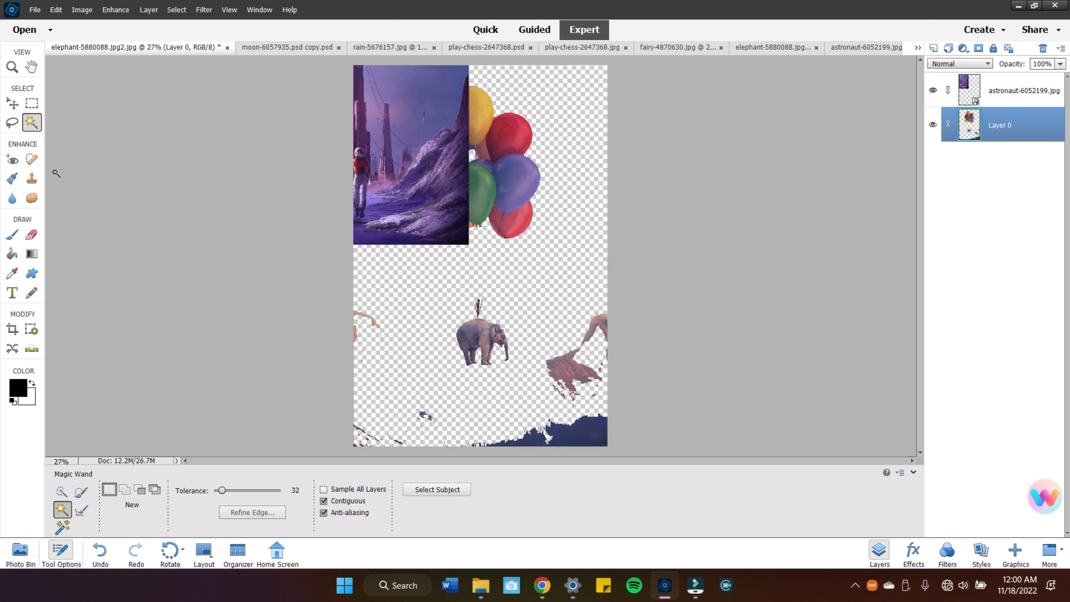
{"action": "mouse_move", "coordinate": [41, 245]}
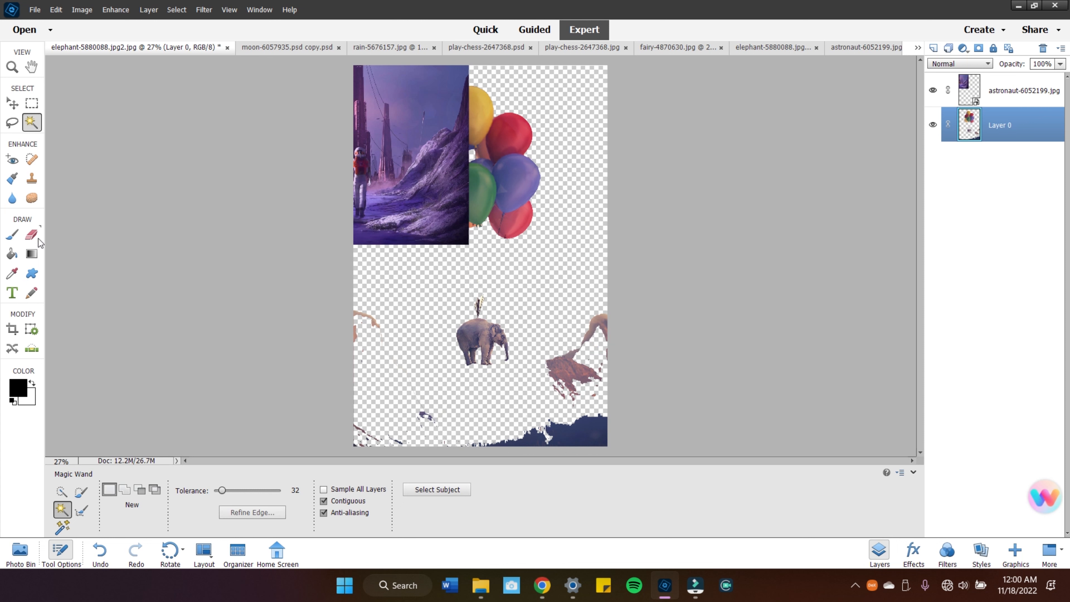
Erase the leftover mountain fragments at the bottom of the elephant layer.
{"action": "left_click", "coordinate": [31, 233]}
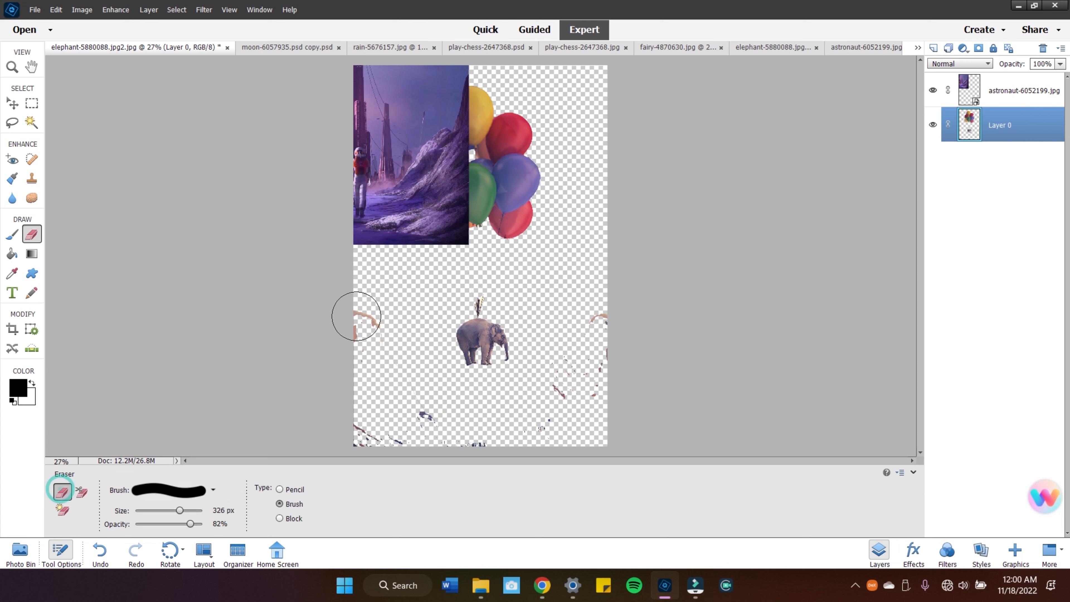
{"action": "left_click_drag", "start_coordinate": [355, 316], "coordinate": [551, 441]}
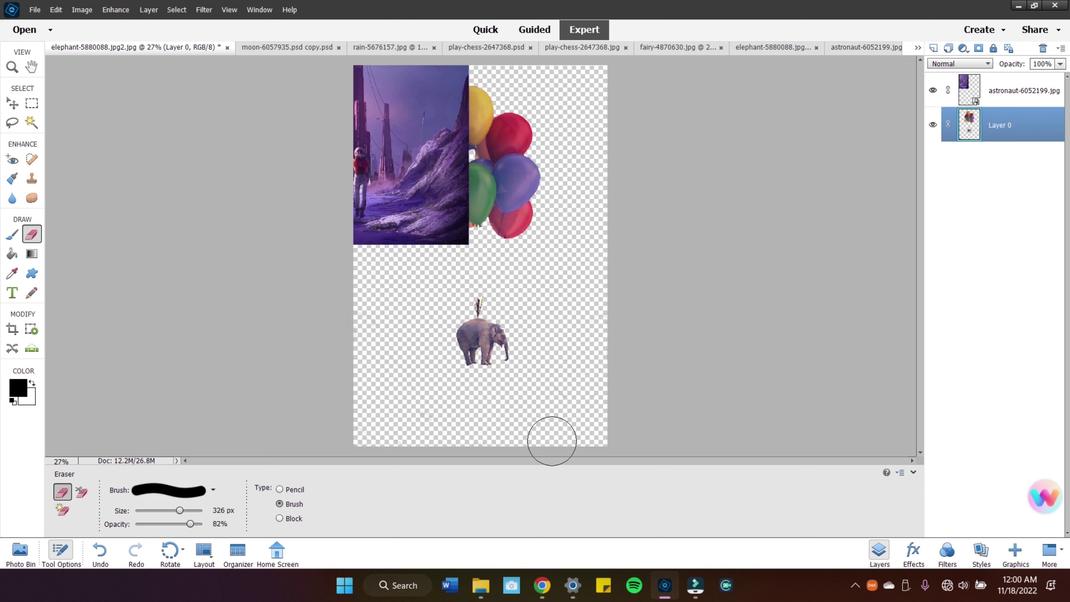
{"action": "mouse_move", "coordinate": [3, 196]}
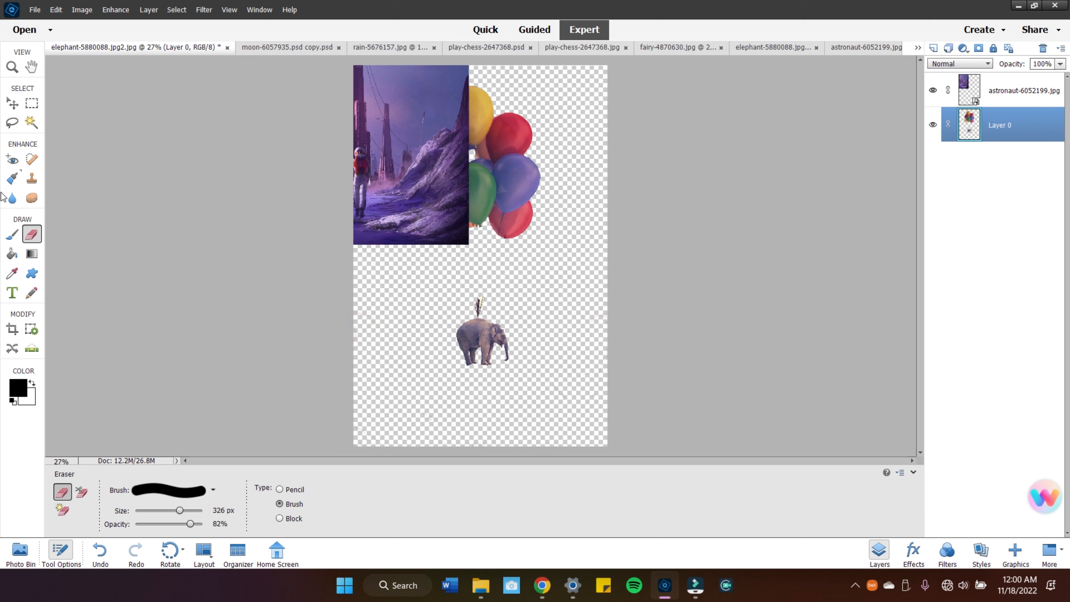
{"action": "left_click", "coordinate": [13, 102]}
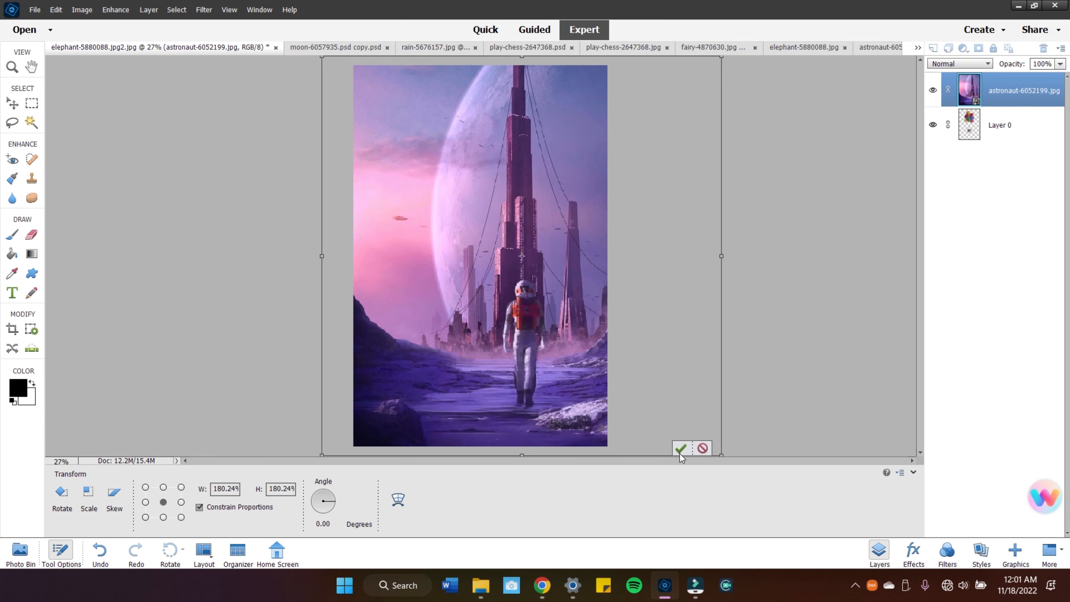
Commit the astronaut city layer enlarged to about 180% so it fills the canvas.
{"action": "left_click", "coordinate": [681, 449]}
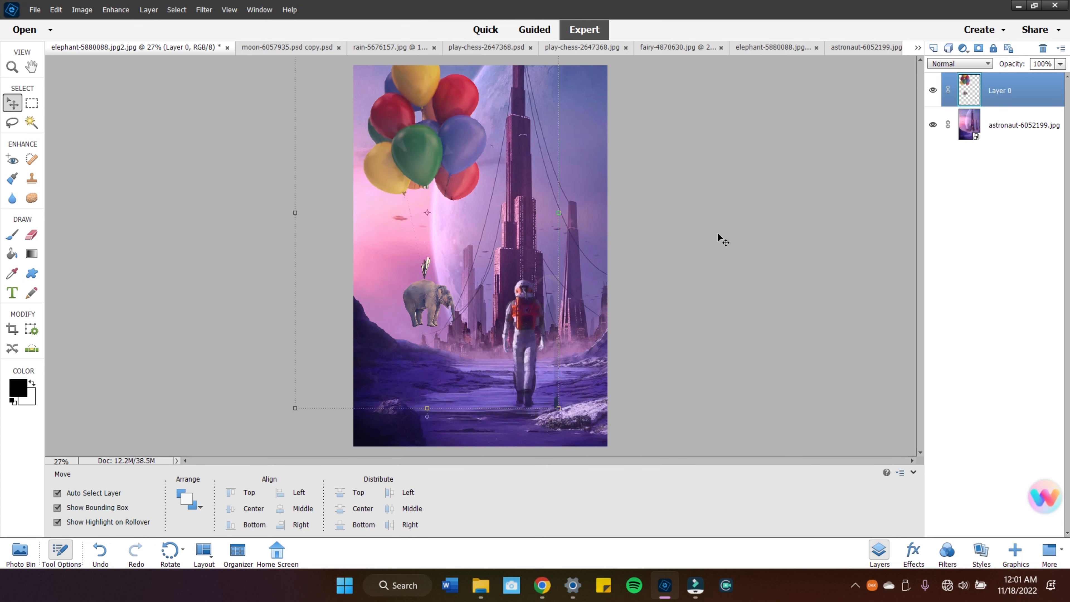
{"action": "mouse_move", "coordinate": [769, 255]}
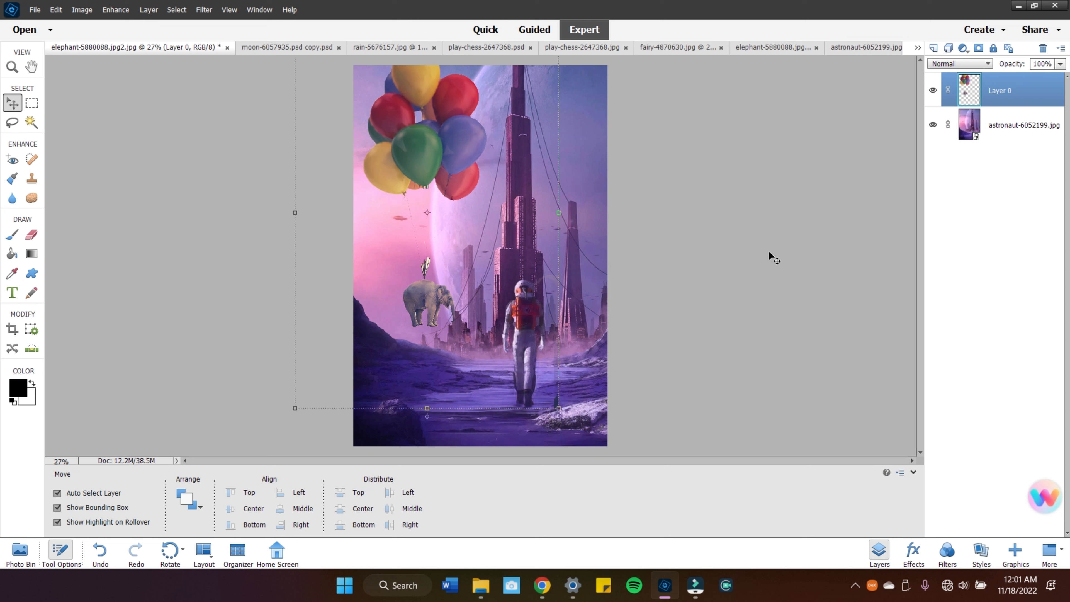